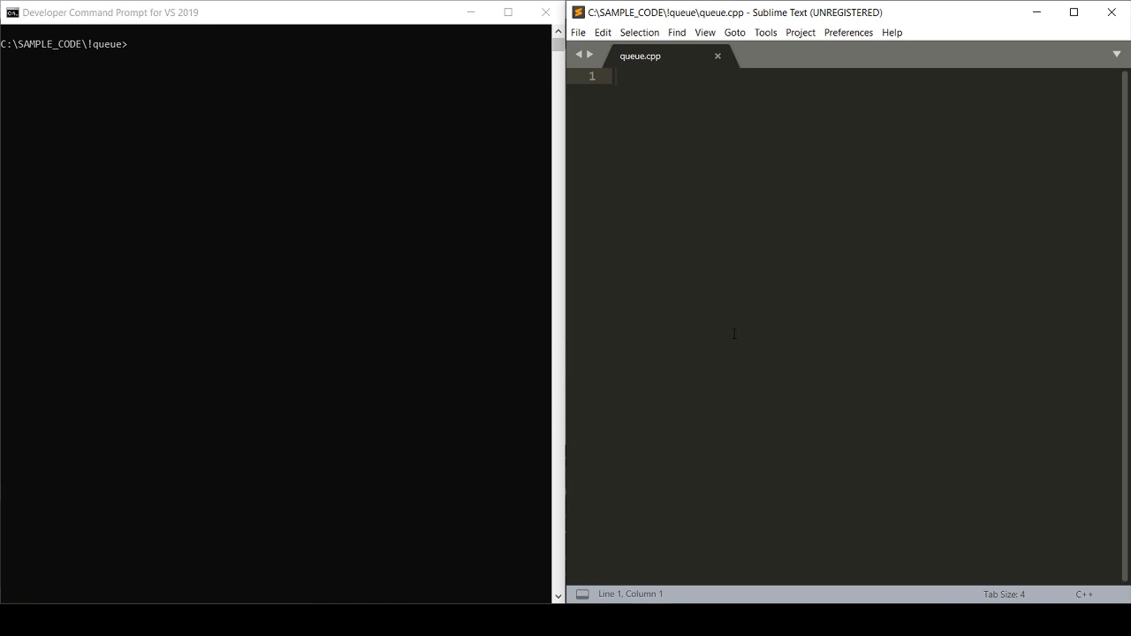
- Add #include <iostream> and #include <queue> at the top of queue.cpp
click(616, 76)
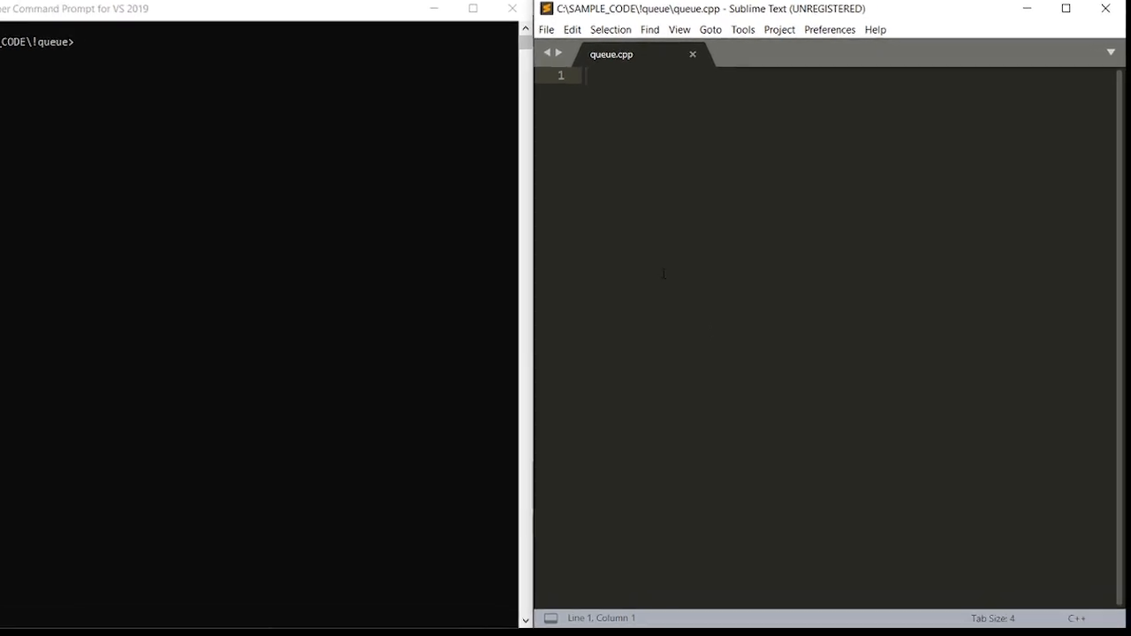
text(#include)
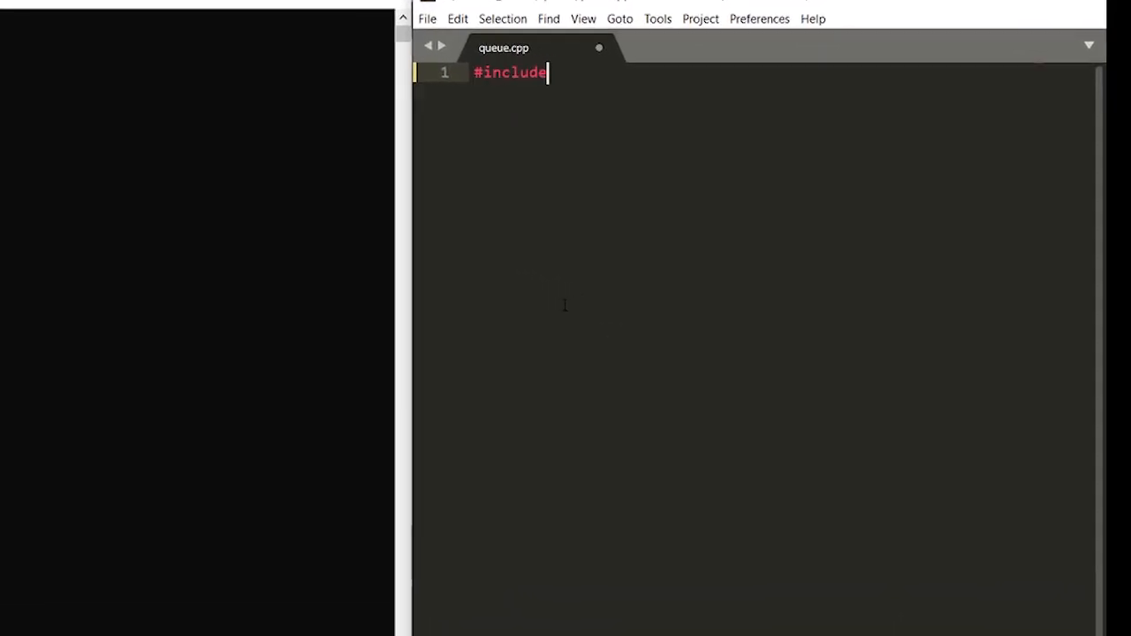
text(<iostream>)
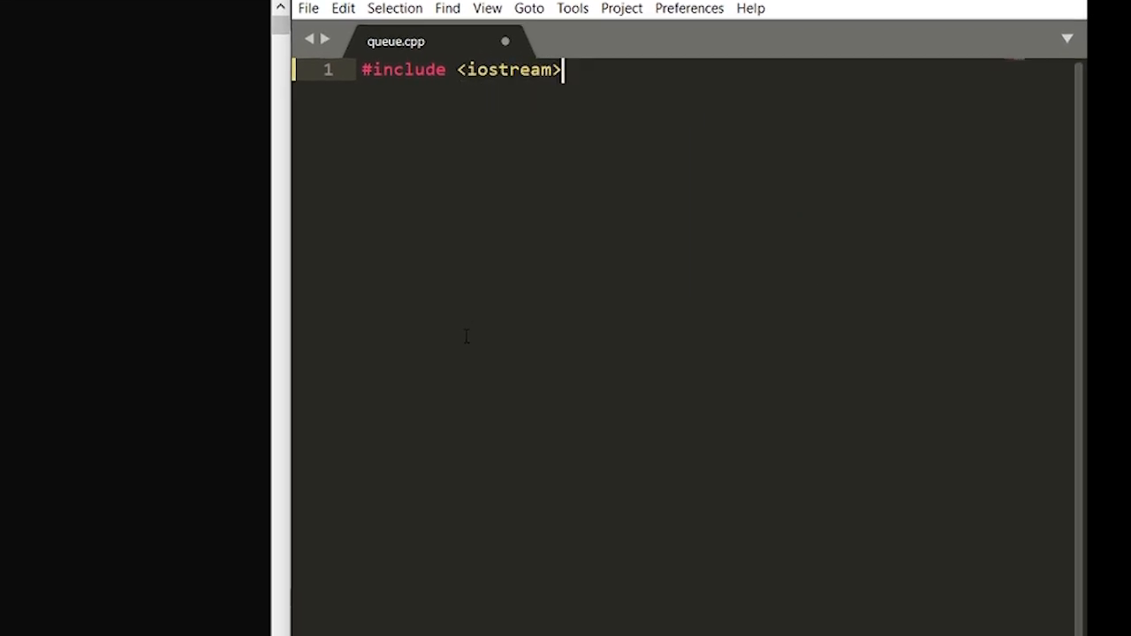
text(#inc)
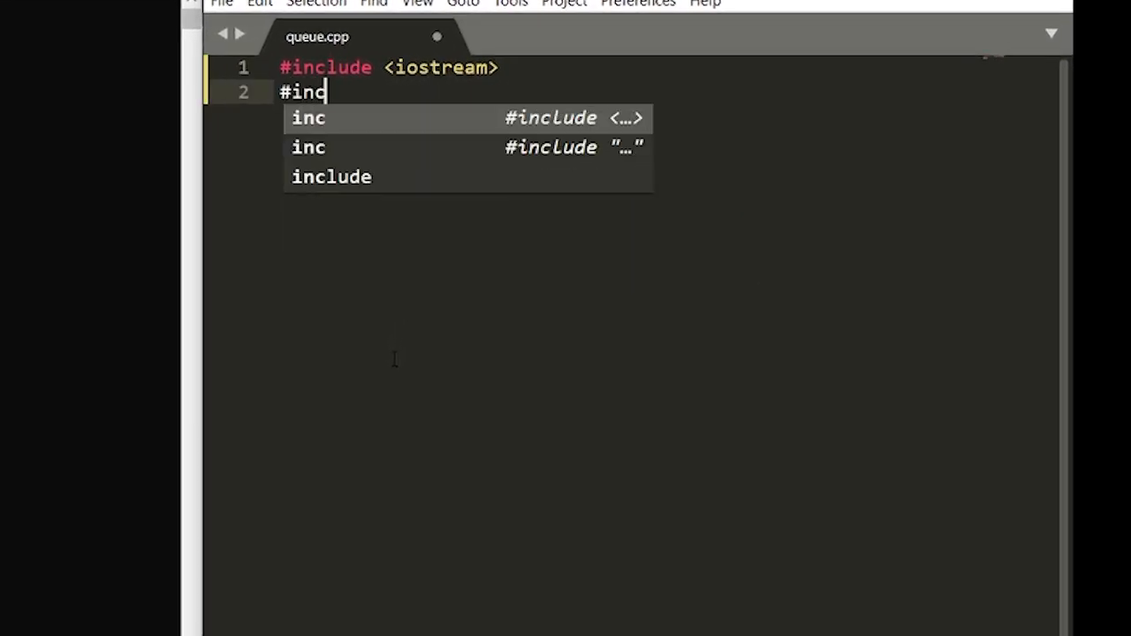
text(lude <que>)
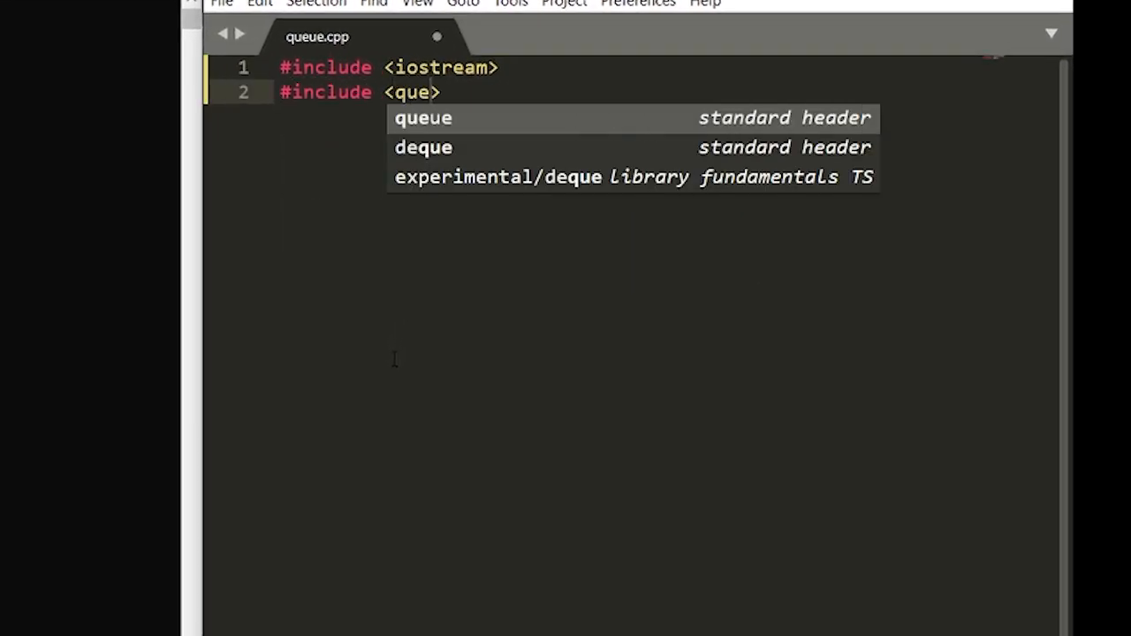
key(enter)
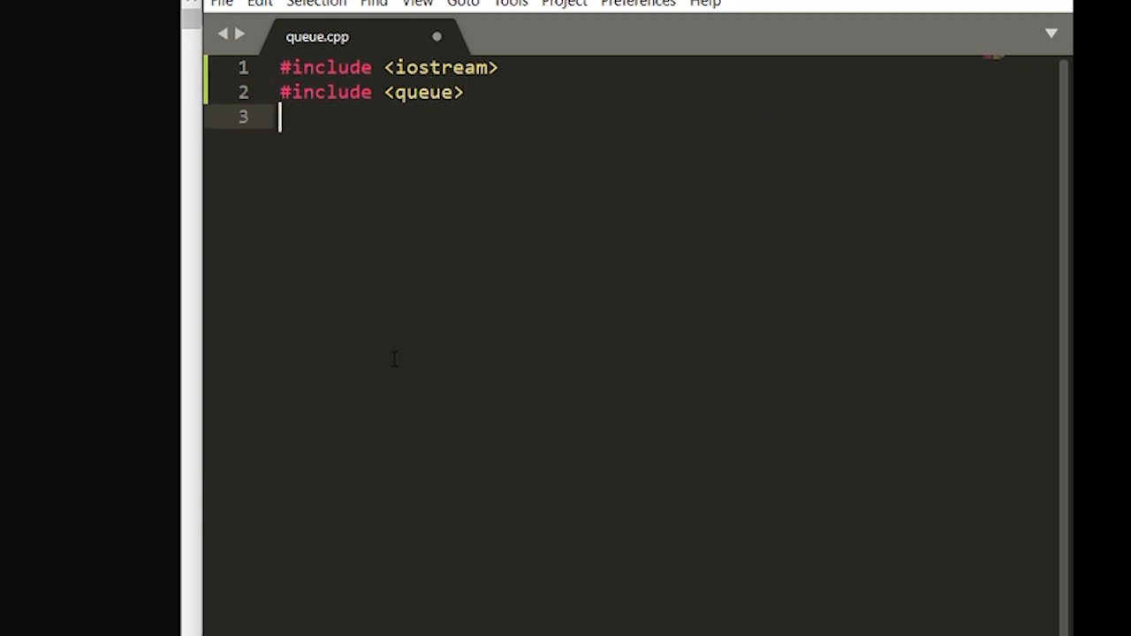
- Add using namespace std; and the int main() signature
text(using name)
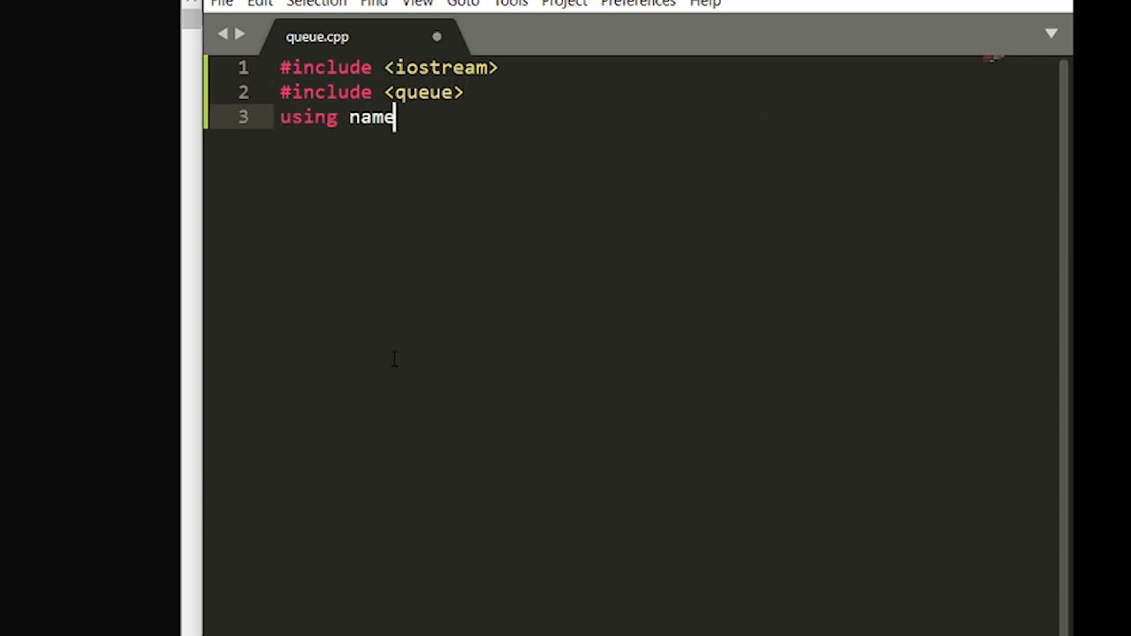
text(space std;)
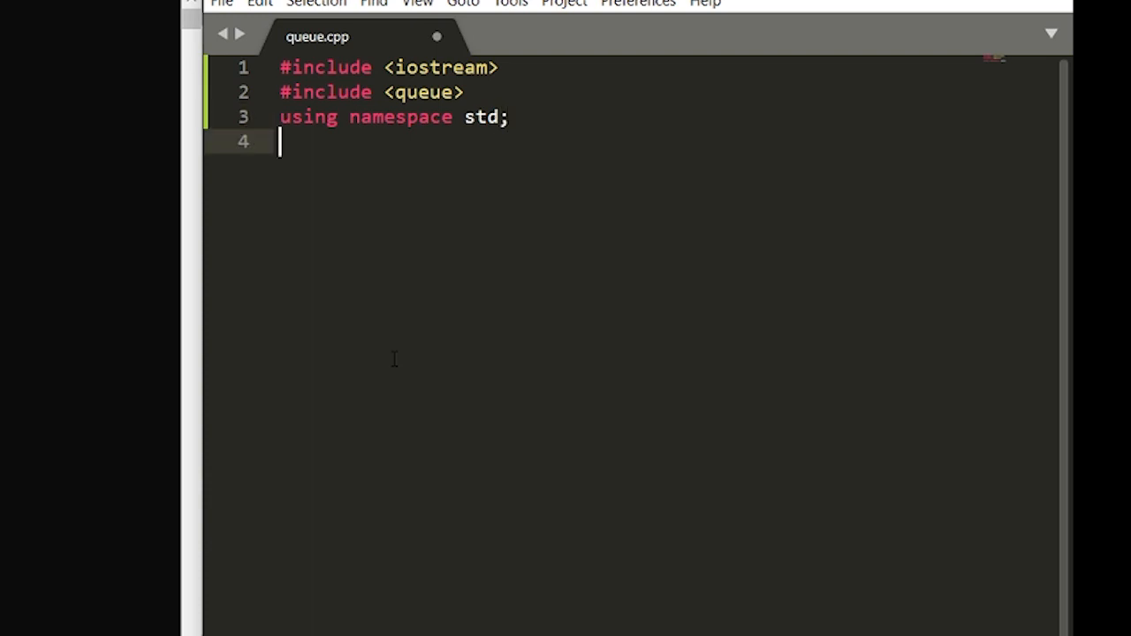
text(int main())
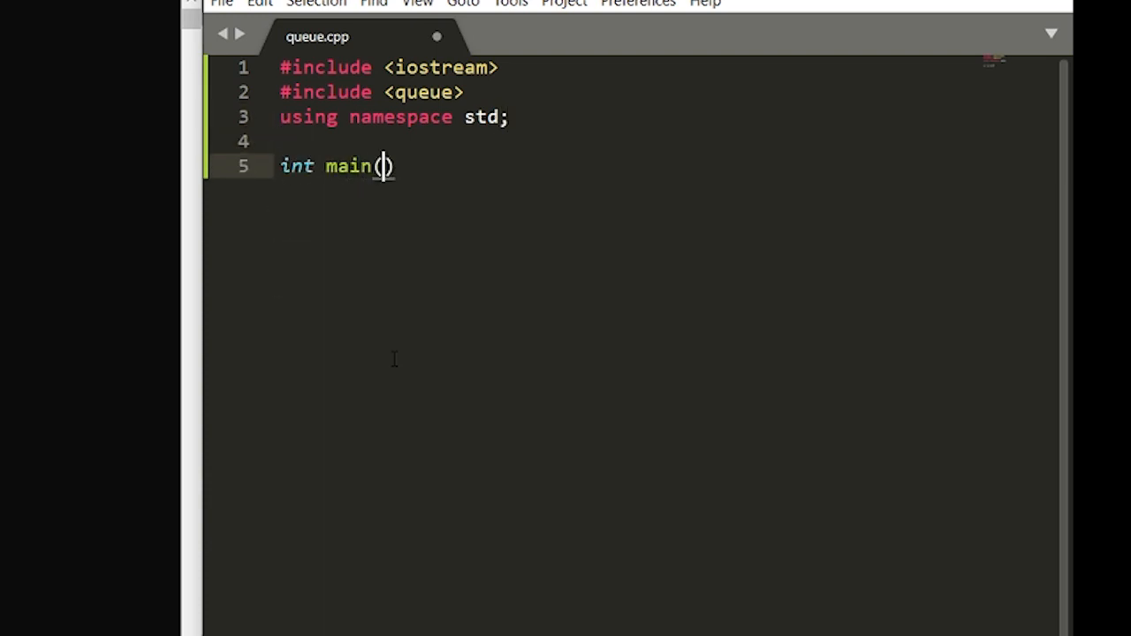
- Give main a body with return 0; and declare queue<int> nums above it
text({)
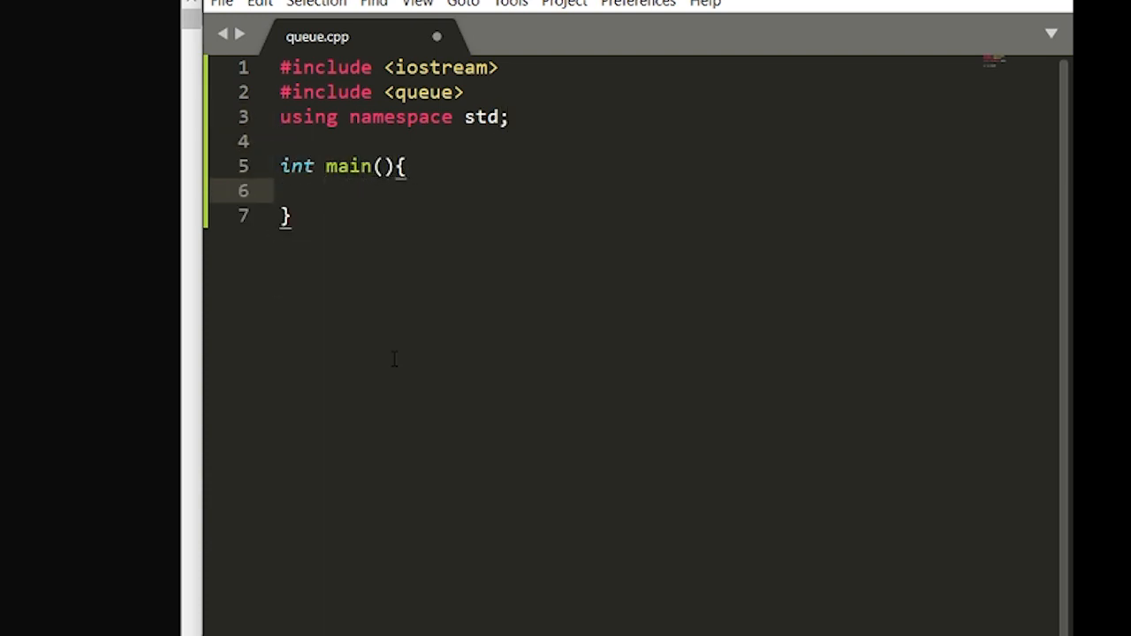
text(return 0;)
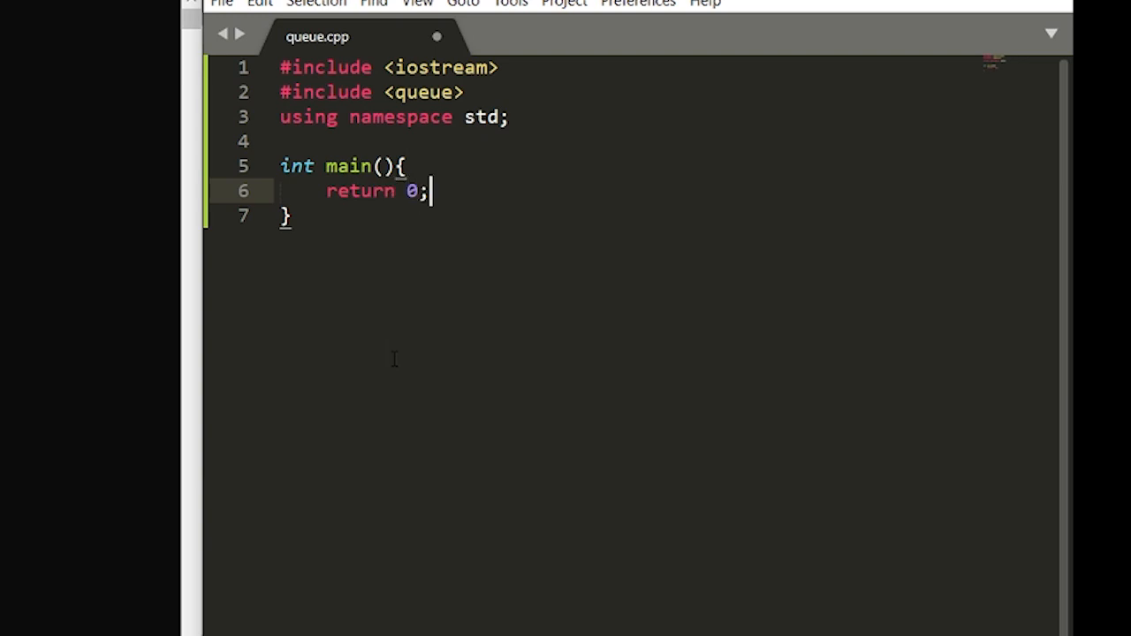
key(Enter)
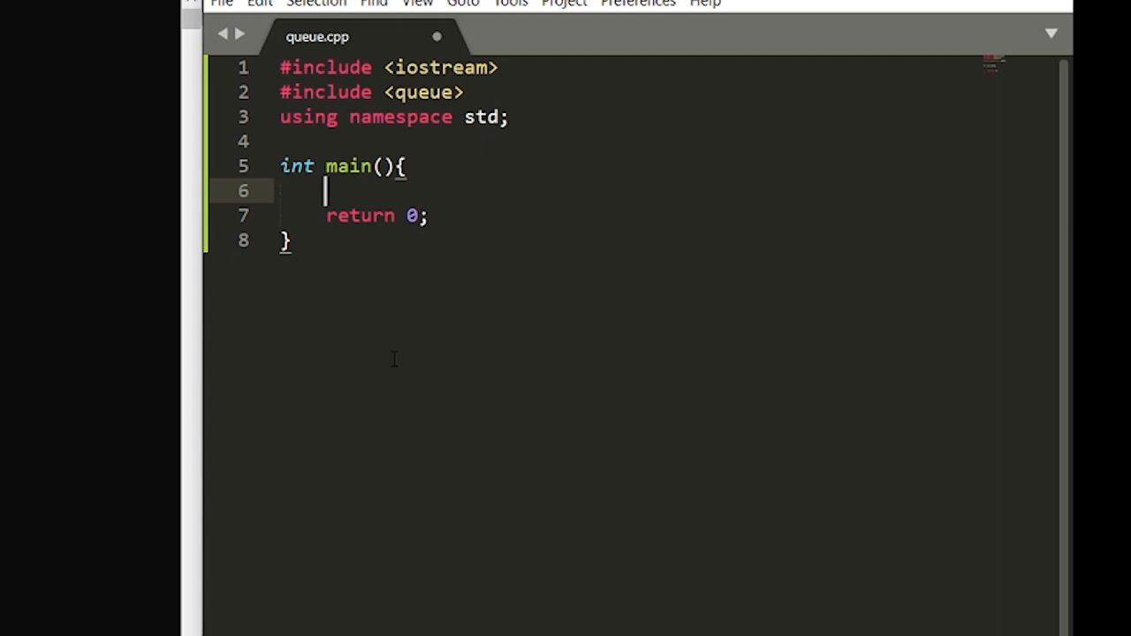
text(queue)
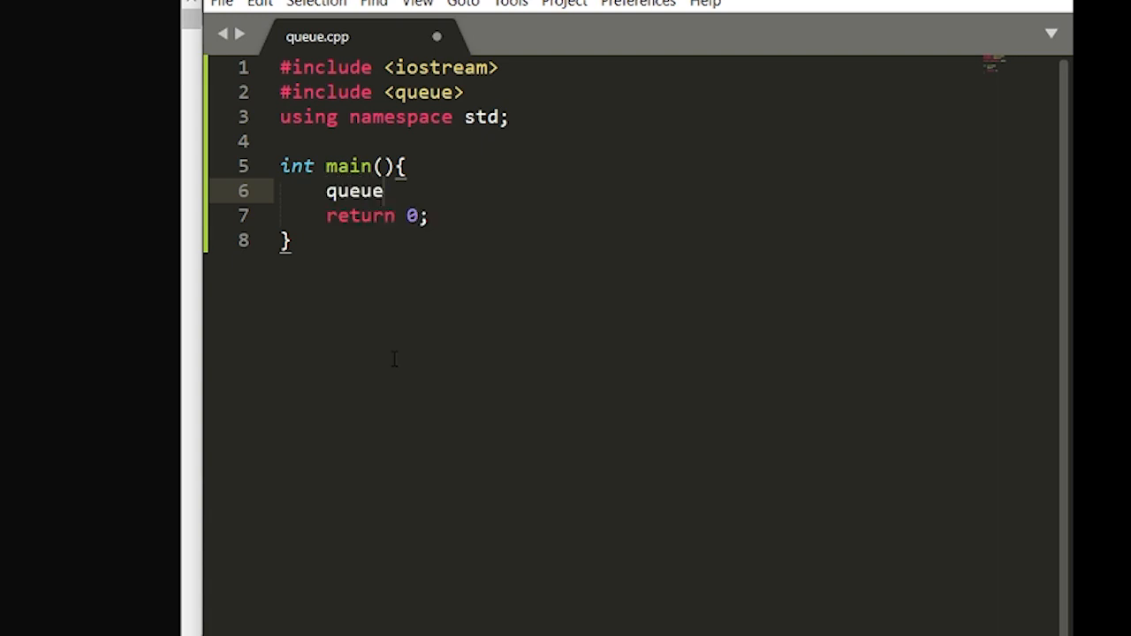
text(<int)
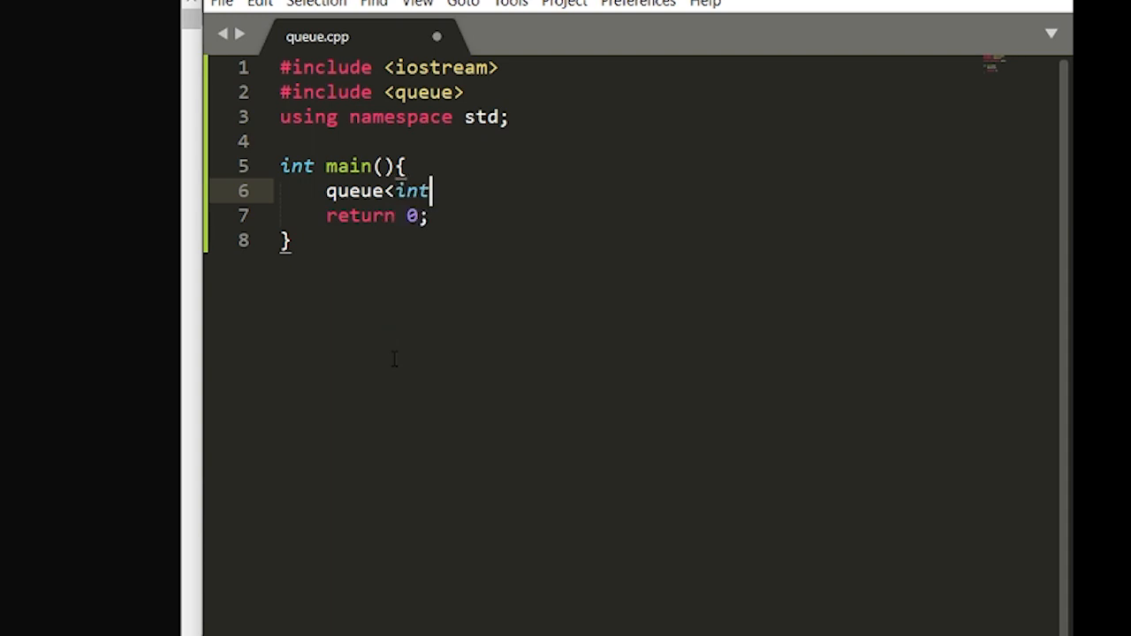
text(>)
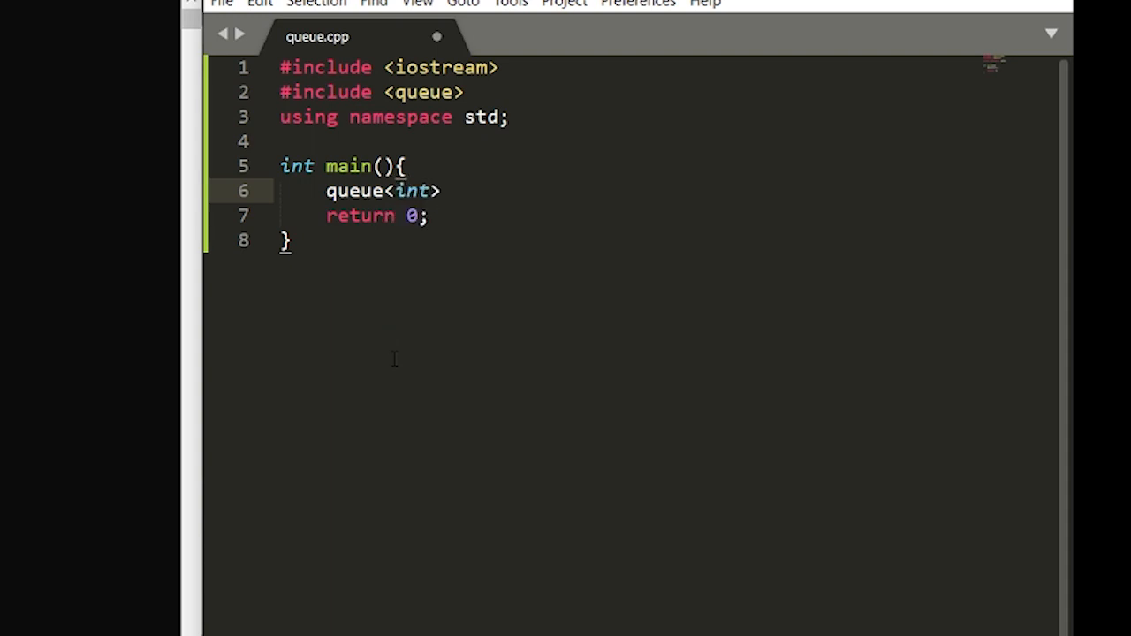
text(nums;)
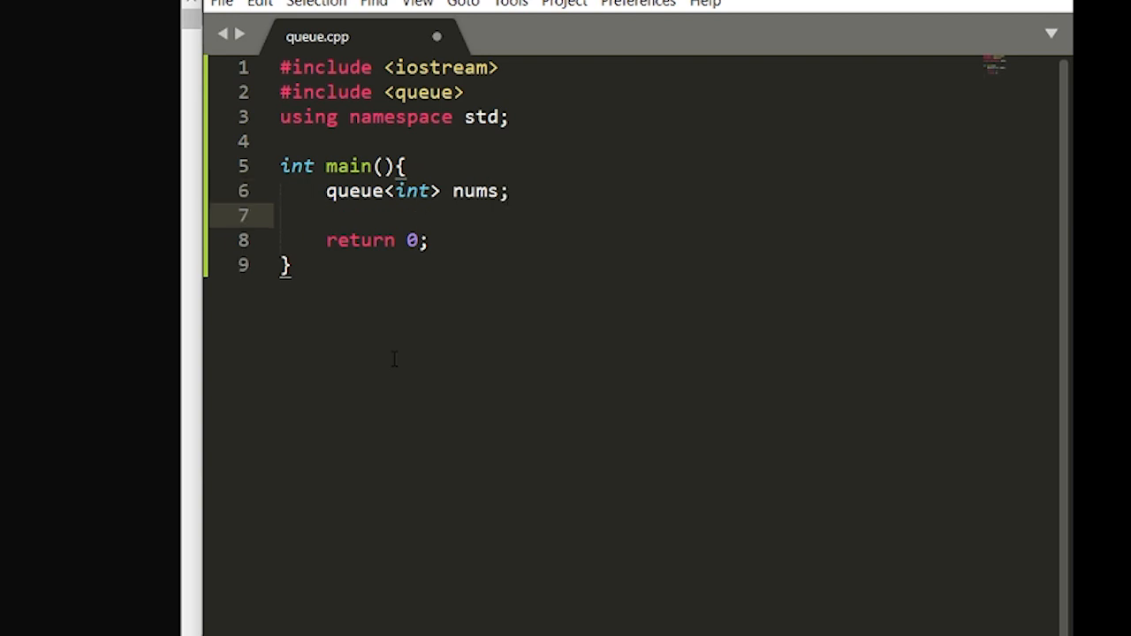
- Push 1, 2 and 3 onto nums with three nums.push calls, then a blank line
text(nums.push)
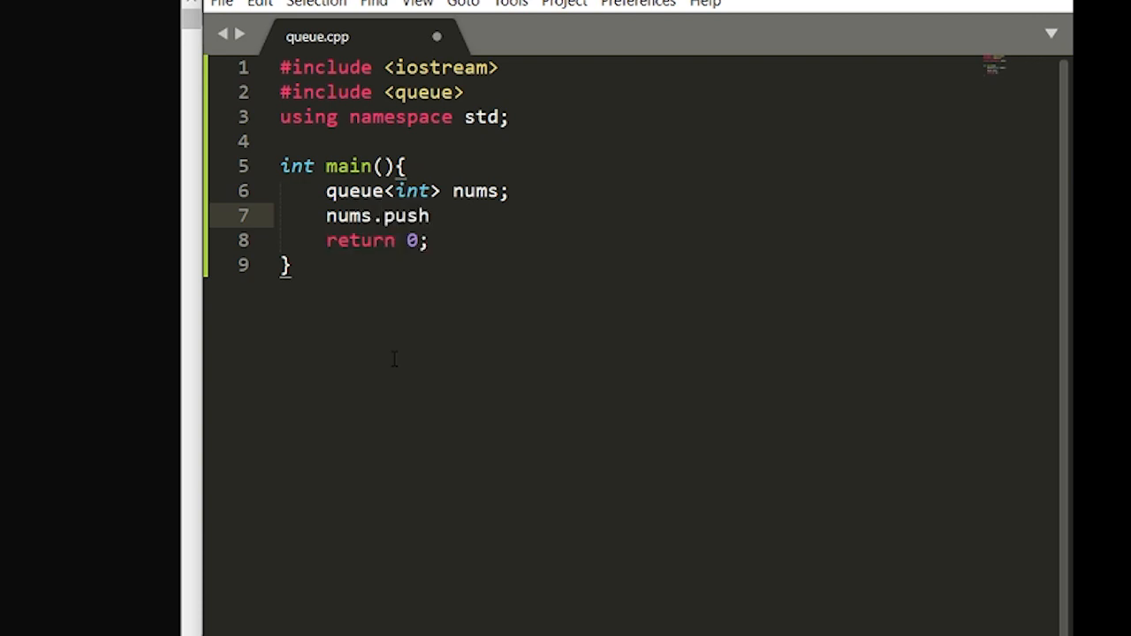
text((1))
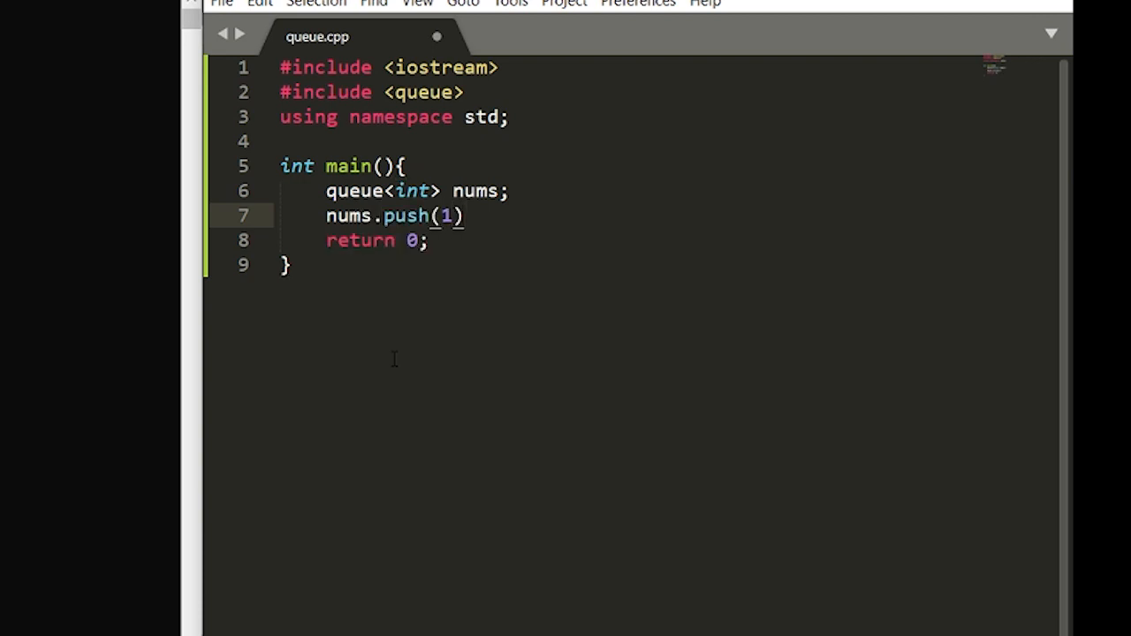
key(Enter)
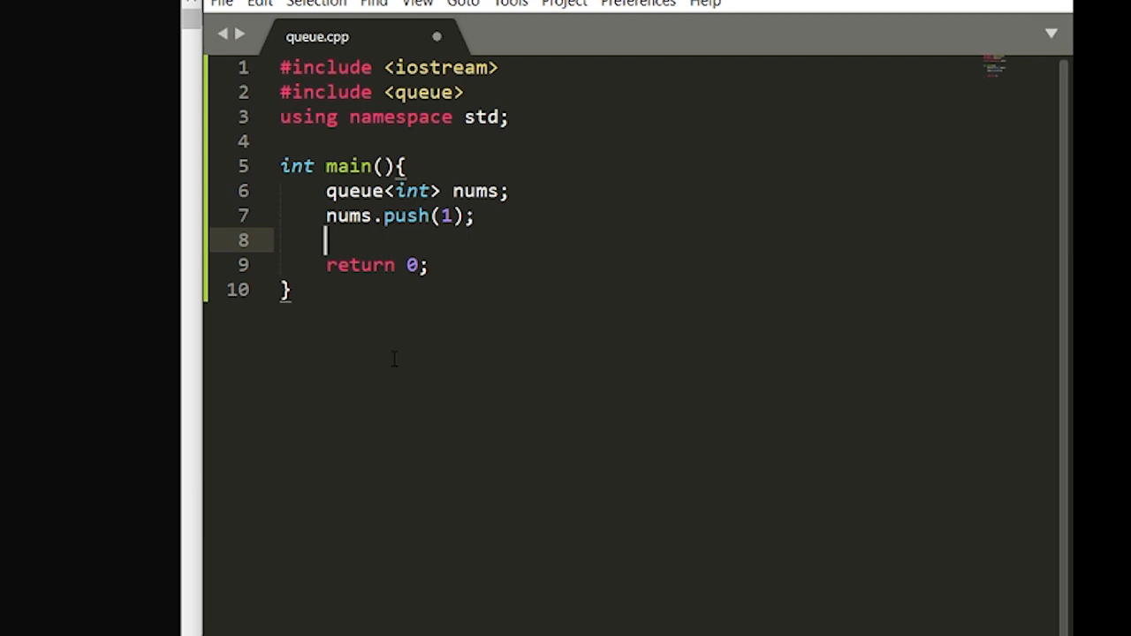
text(num)
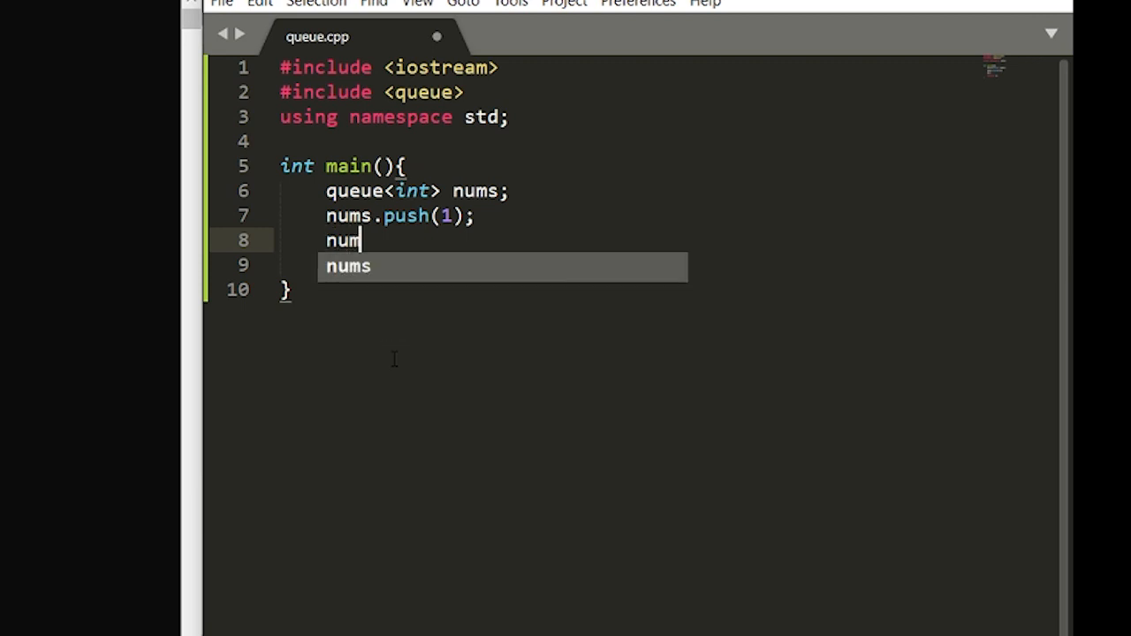
text(s.push(2);)
text(return 0;)
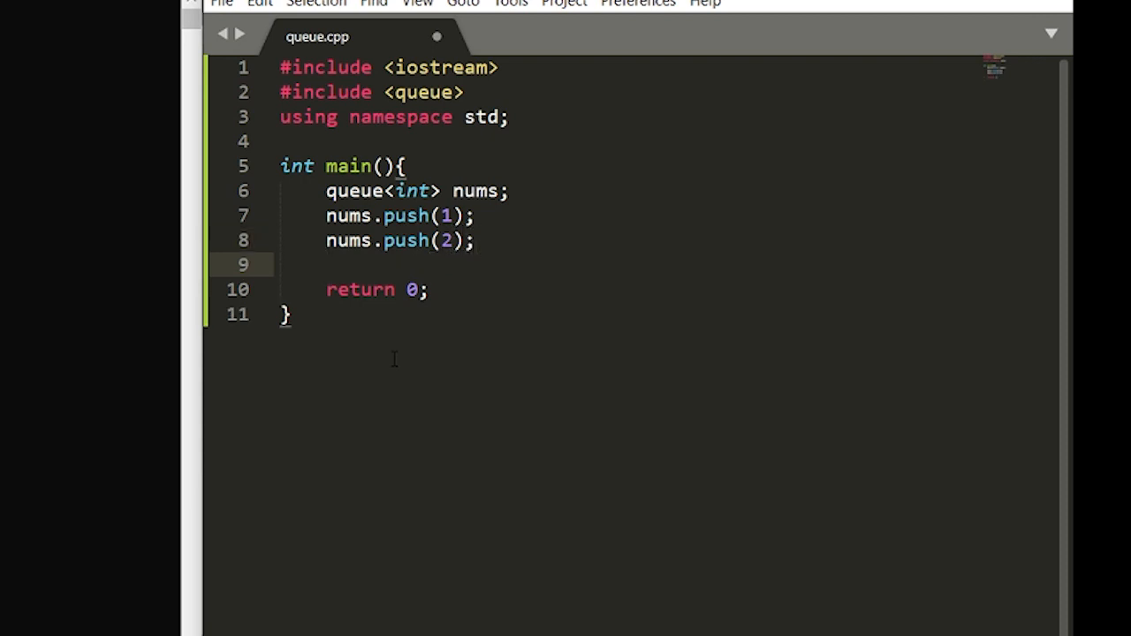
text(num)
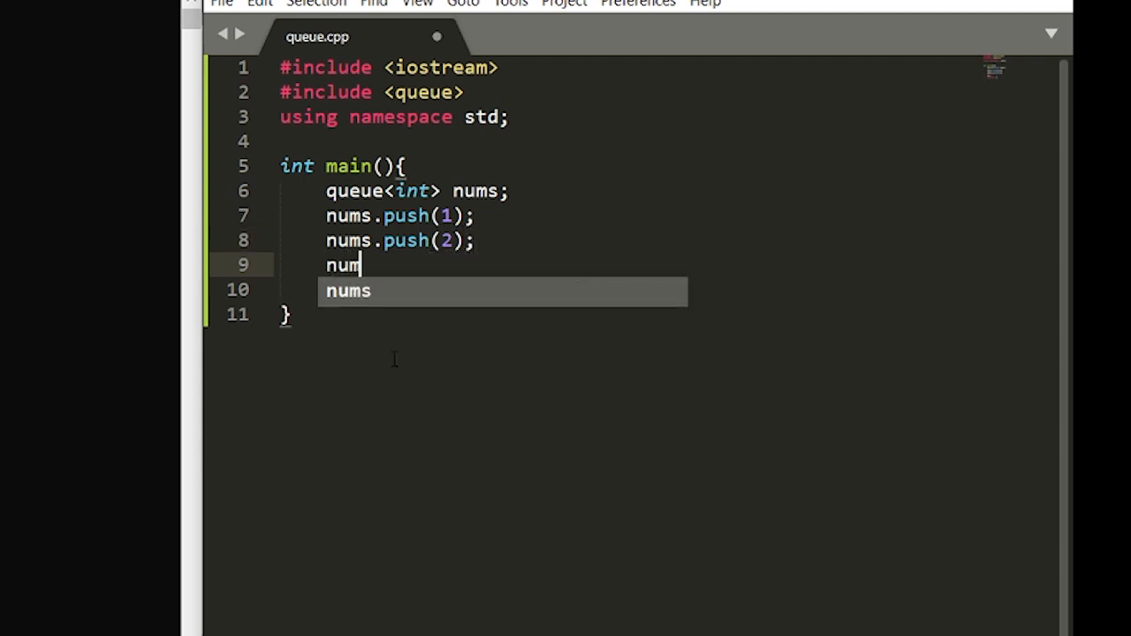
text(s.push)
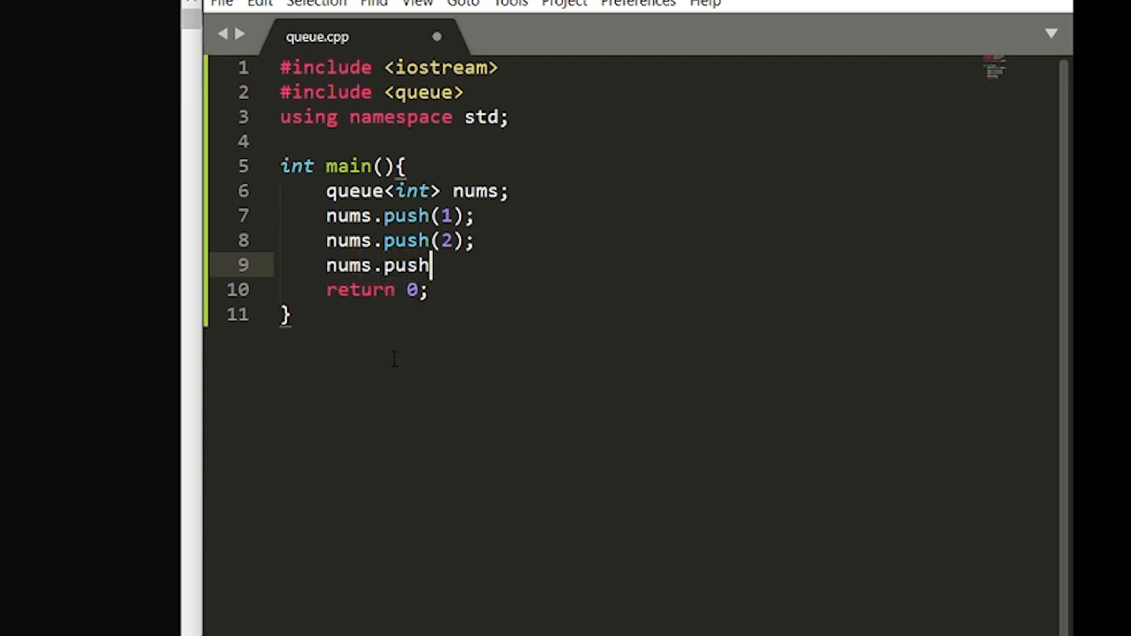
text((3);)
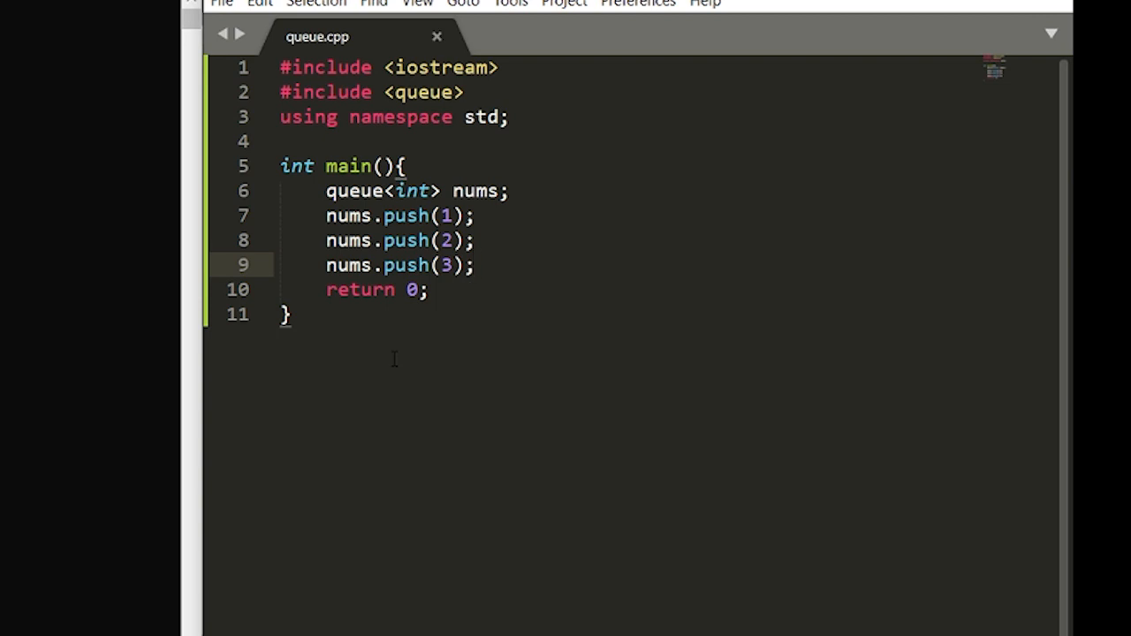
key(enter)
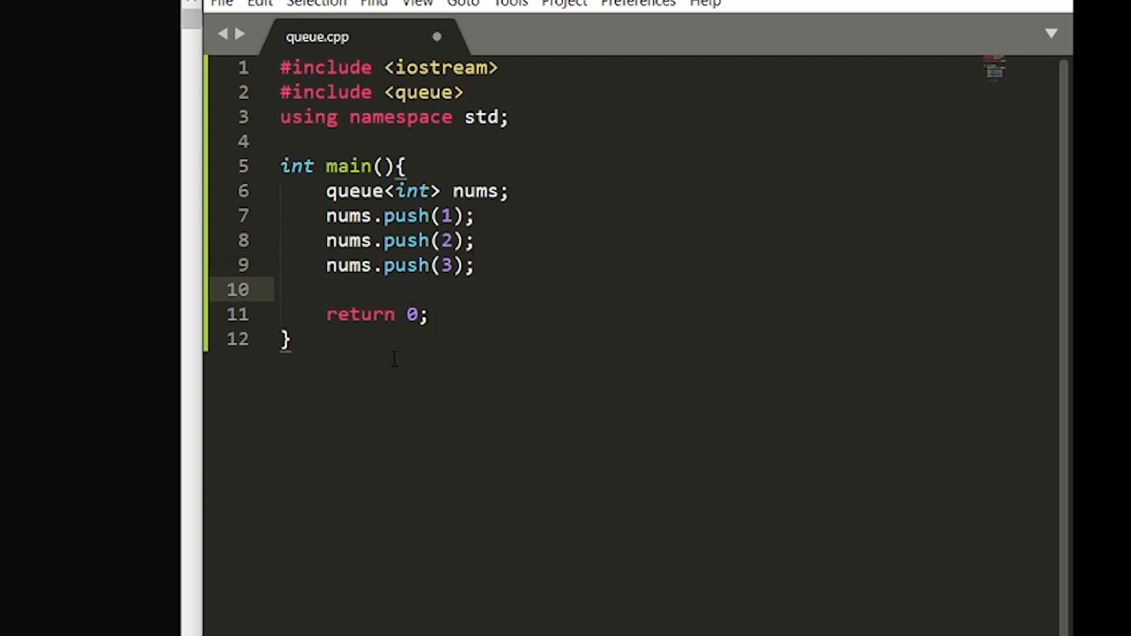
- Call print(nums); after the pushes and save the file
text(print)
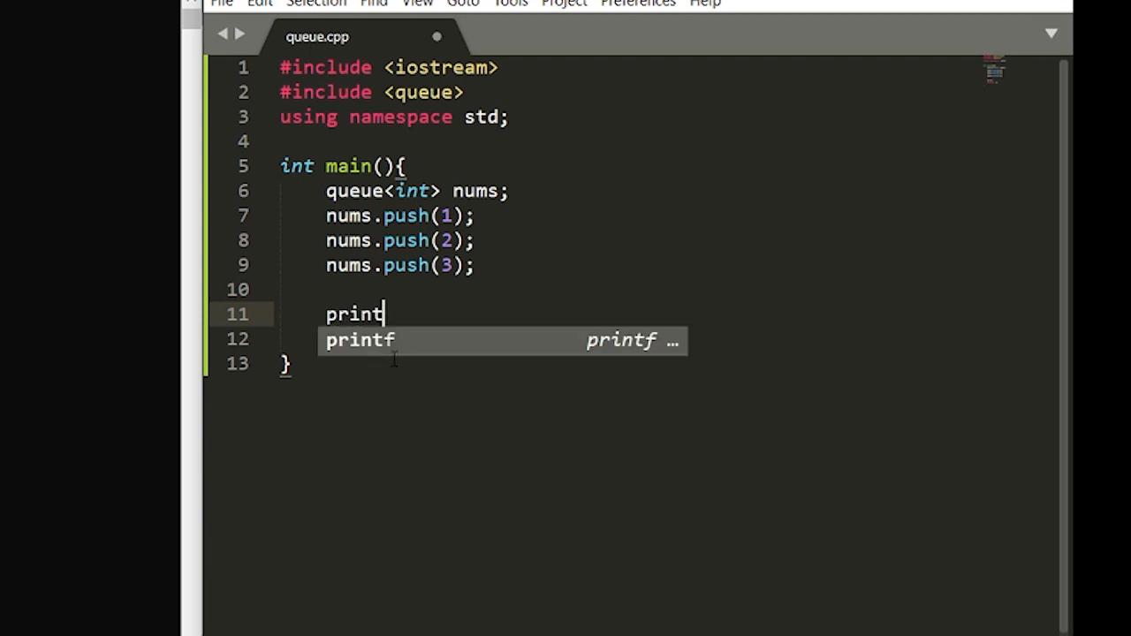
text(())
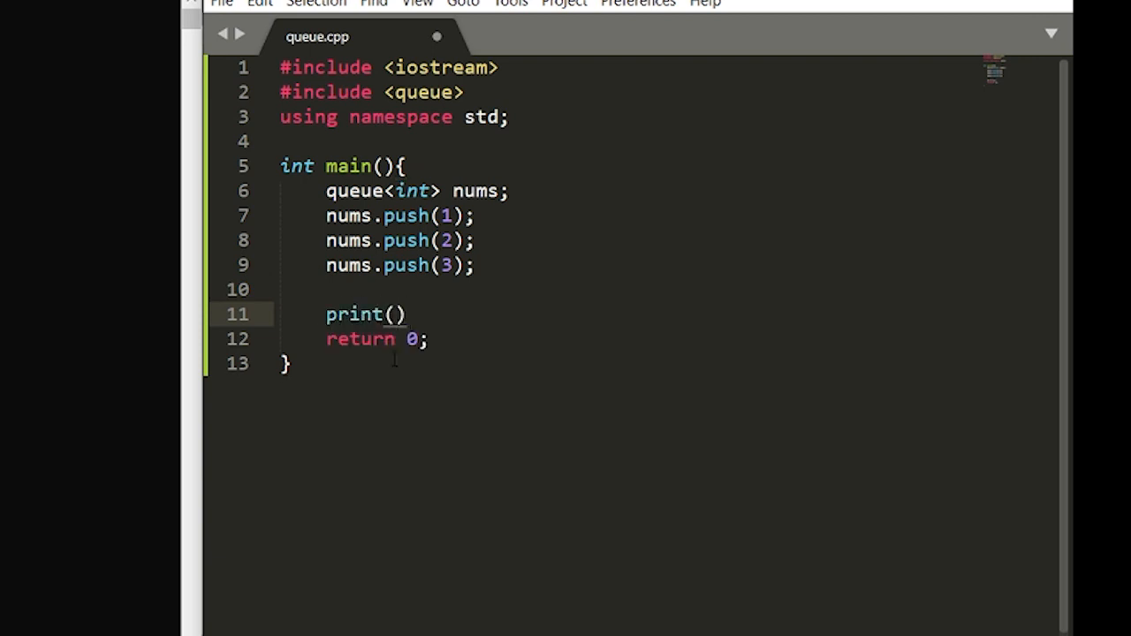
text(nums)
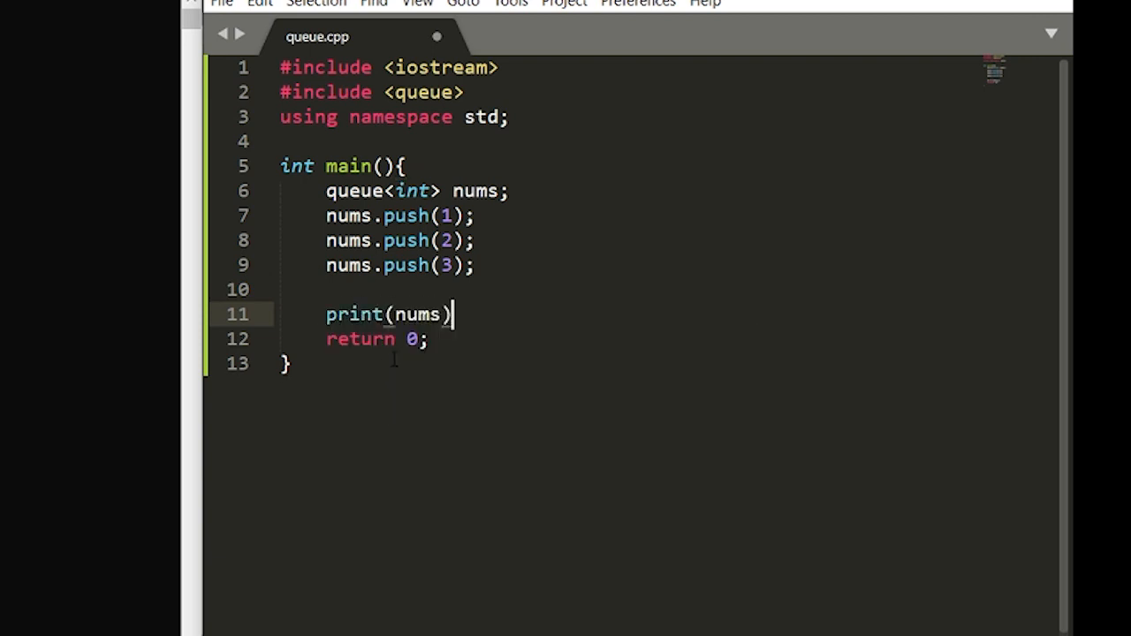
text(;)
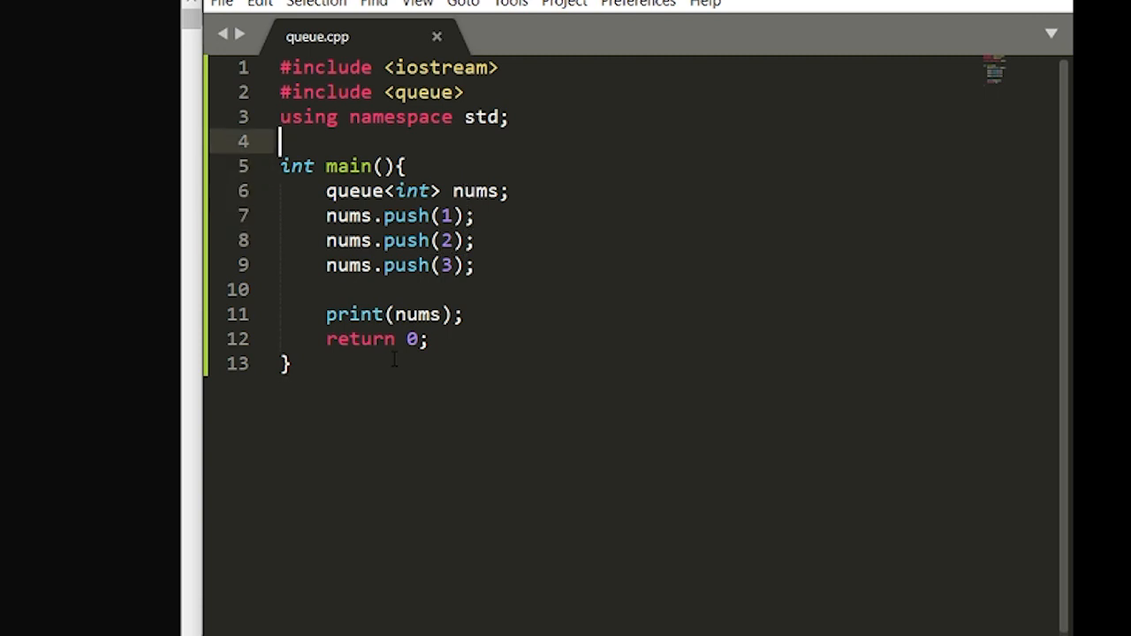
- Define an empty void print(queue<int> nums) function above main
key(enter)
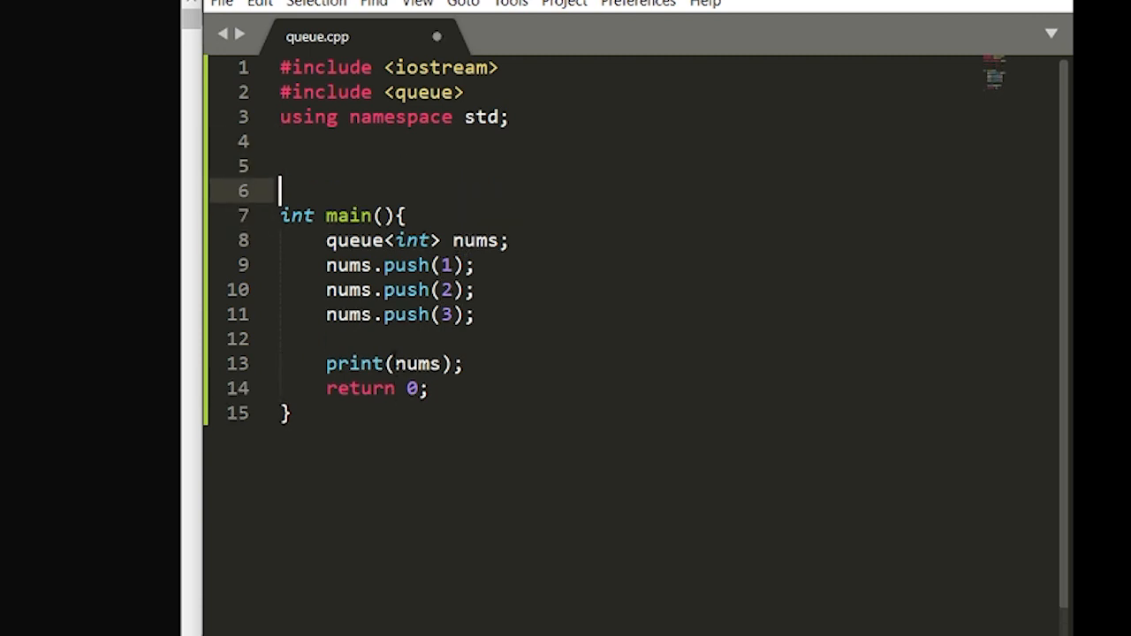
text(void)
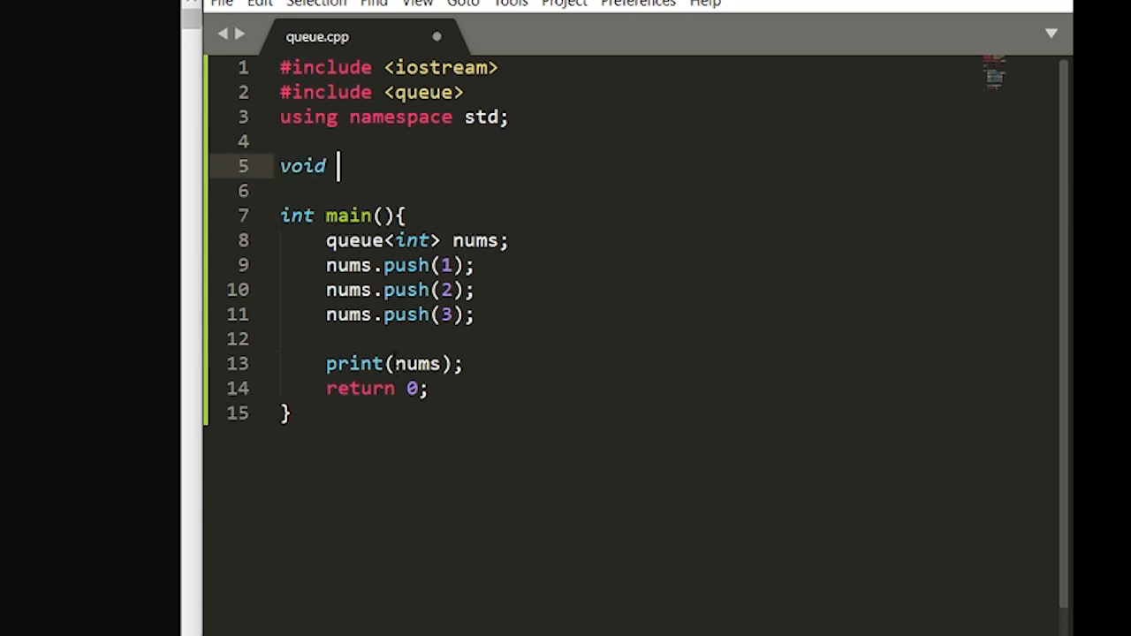
text(print)
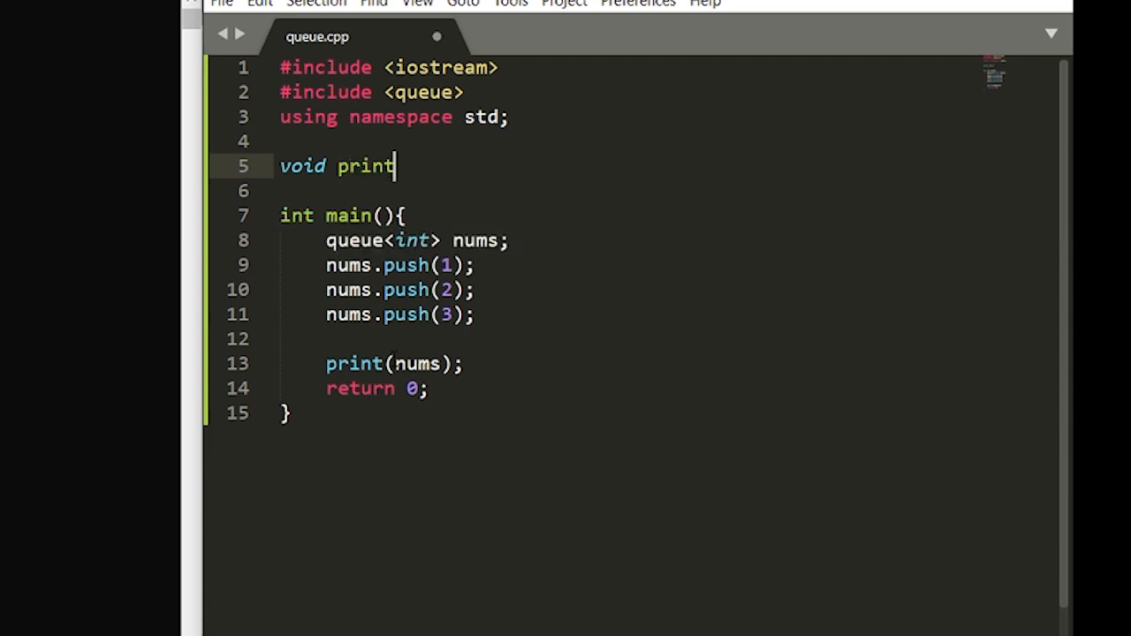
text(())
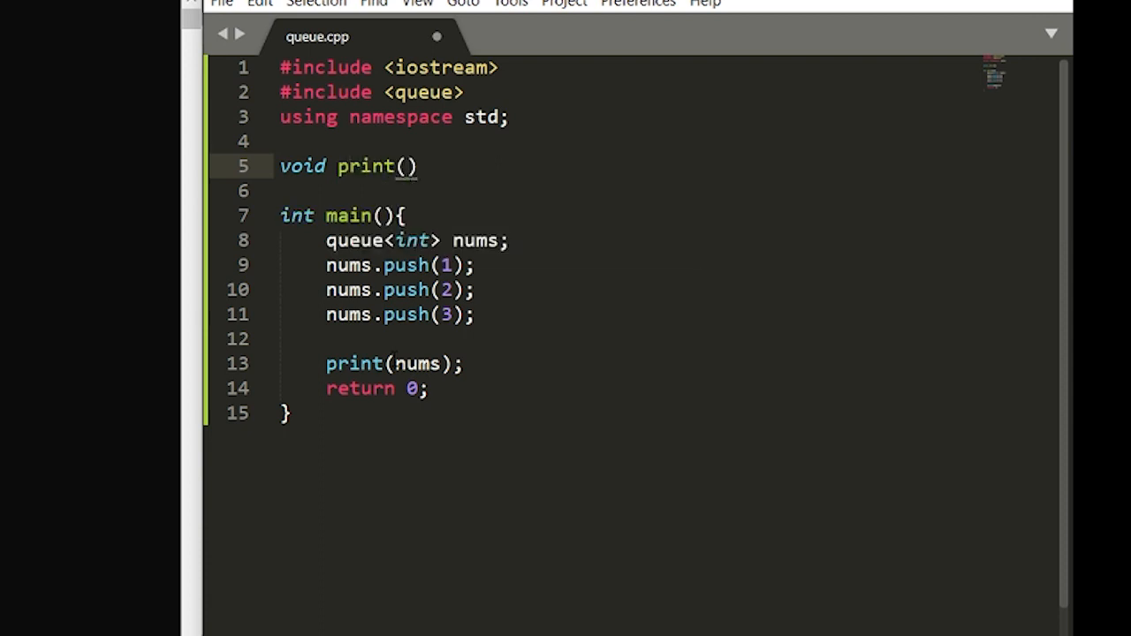
text(queue<int> nums)
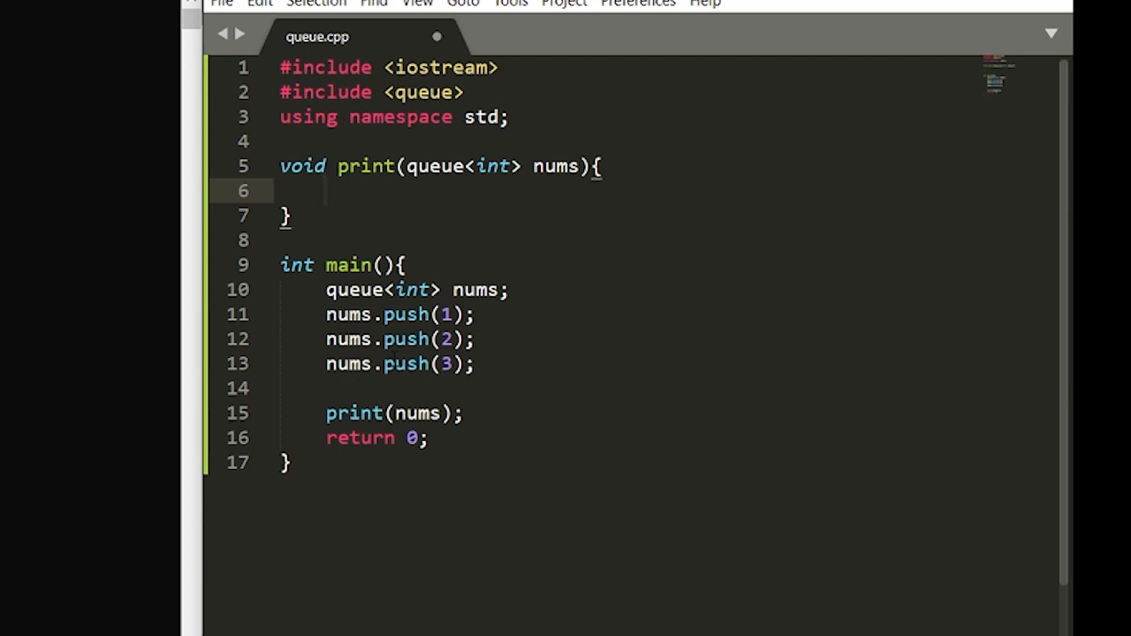
- Write a while(!nums.empty()) loop with an empty body inside print
text(while)
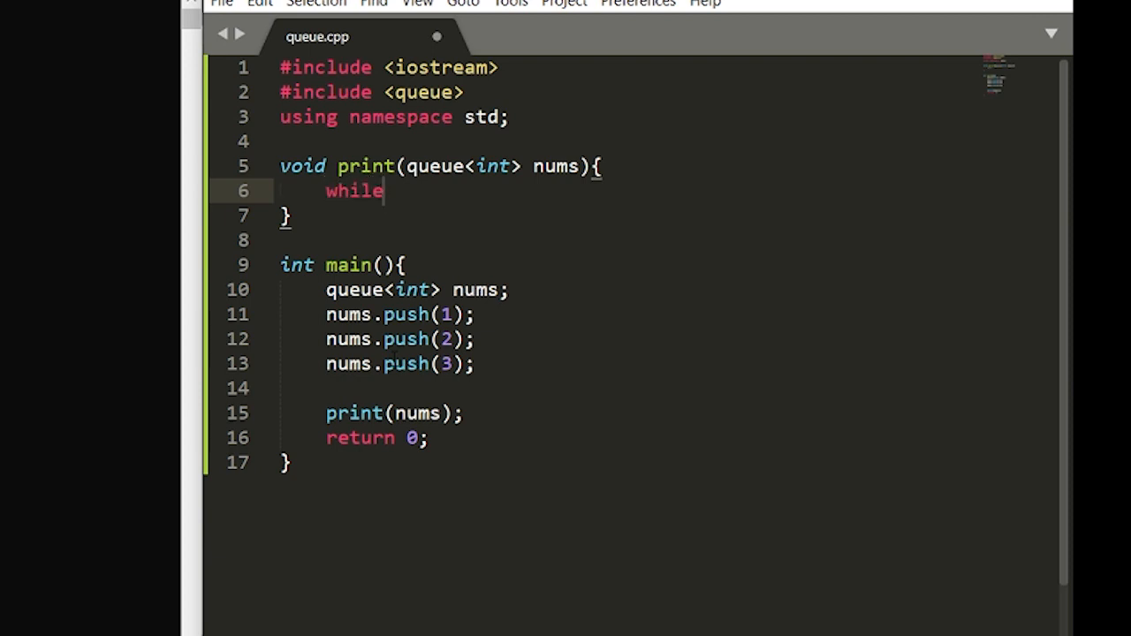
text(())
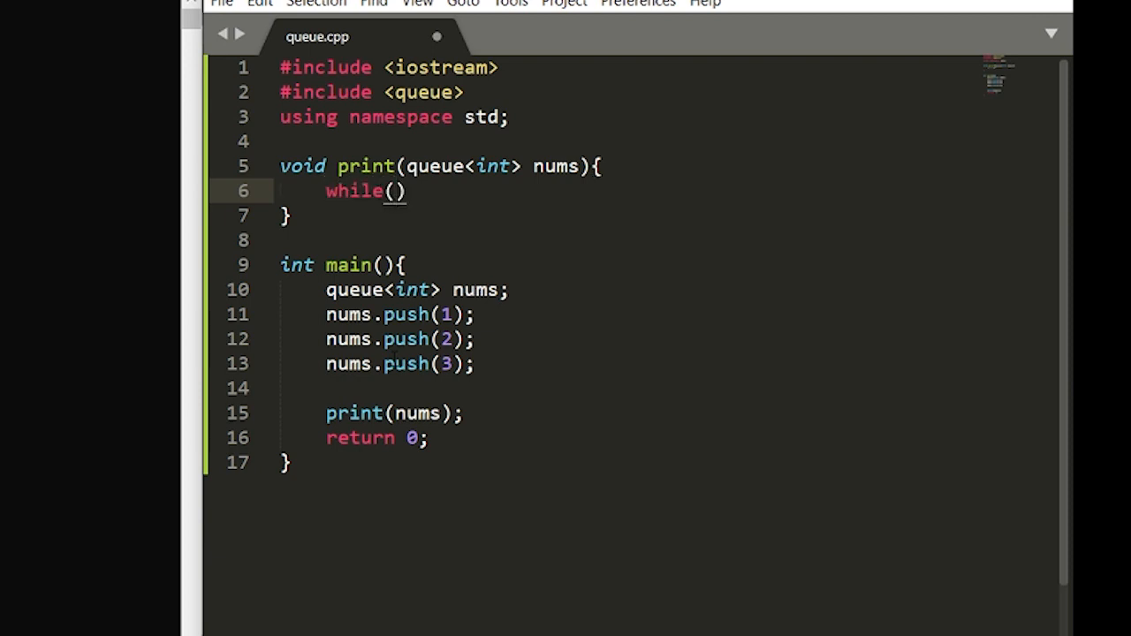
text(!nu)
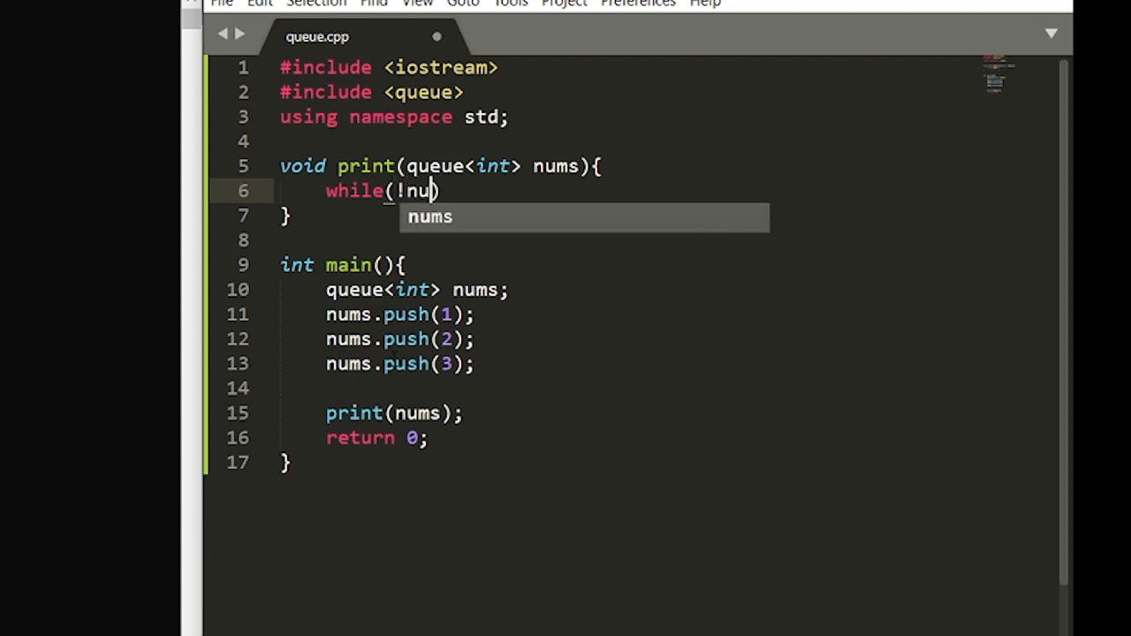
text(ms.)
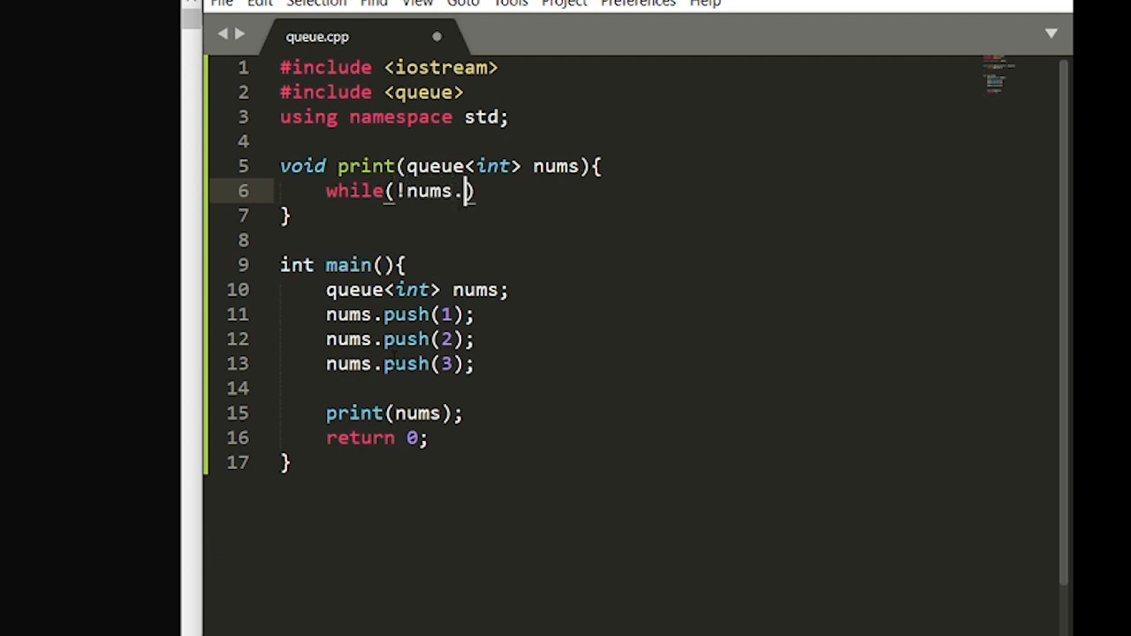
text(empty()
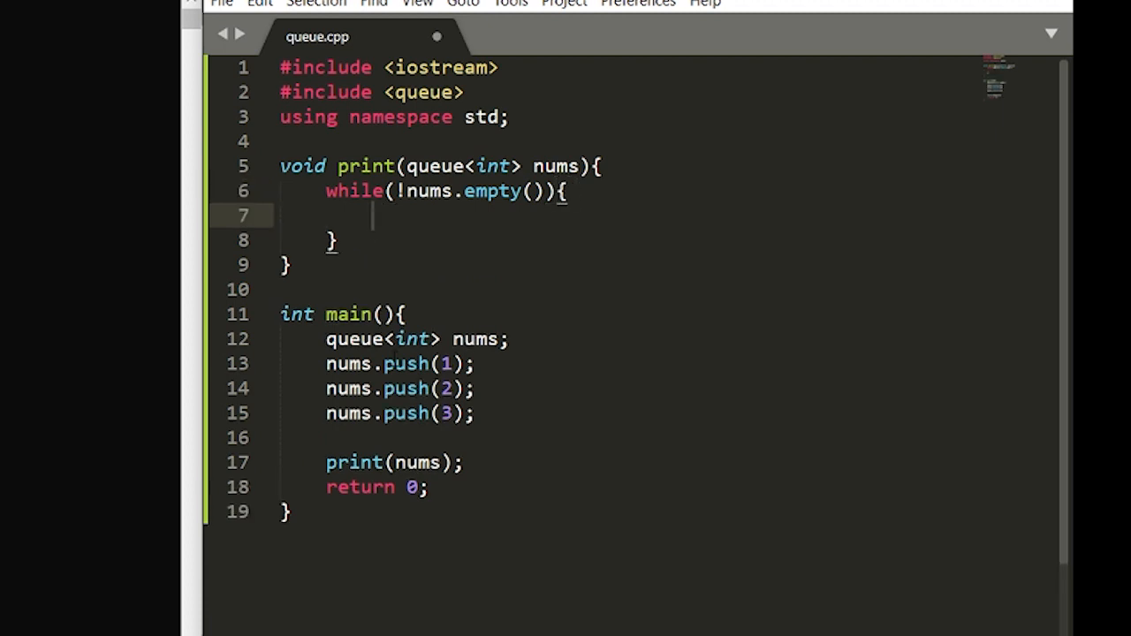
- Output nums.front() followed by endl with cout in the loop body
text(cout <<)
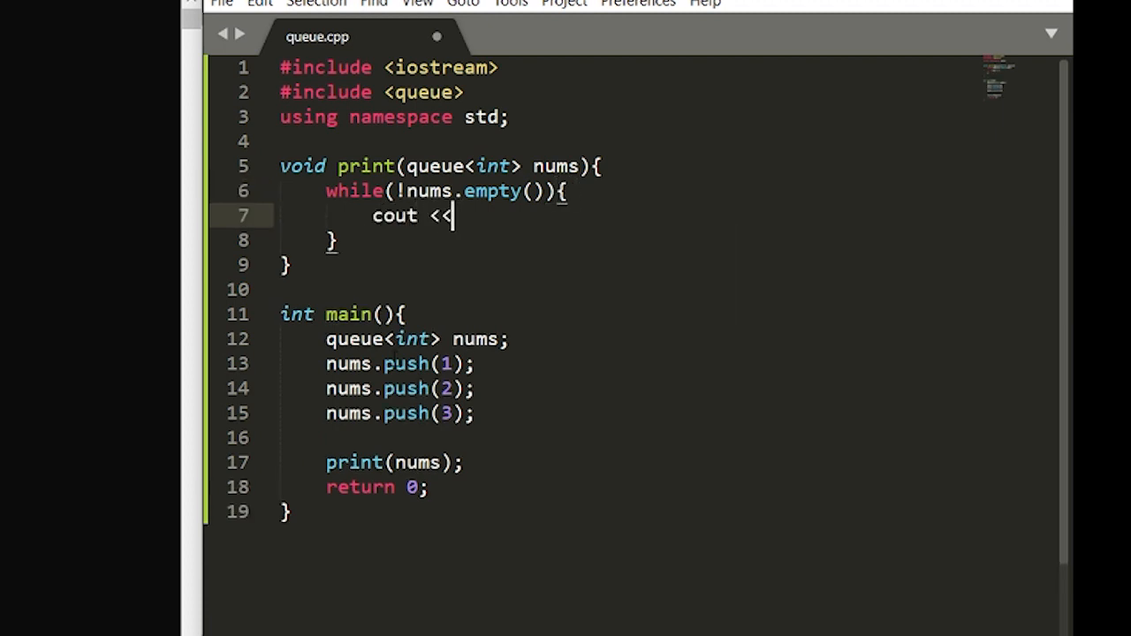
text(nums)
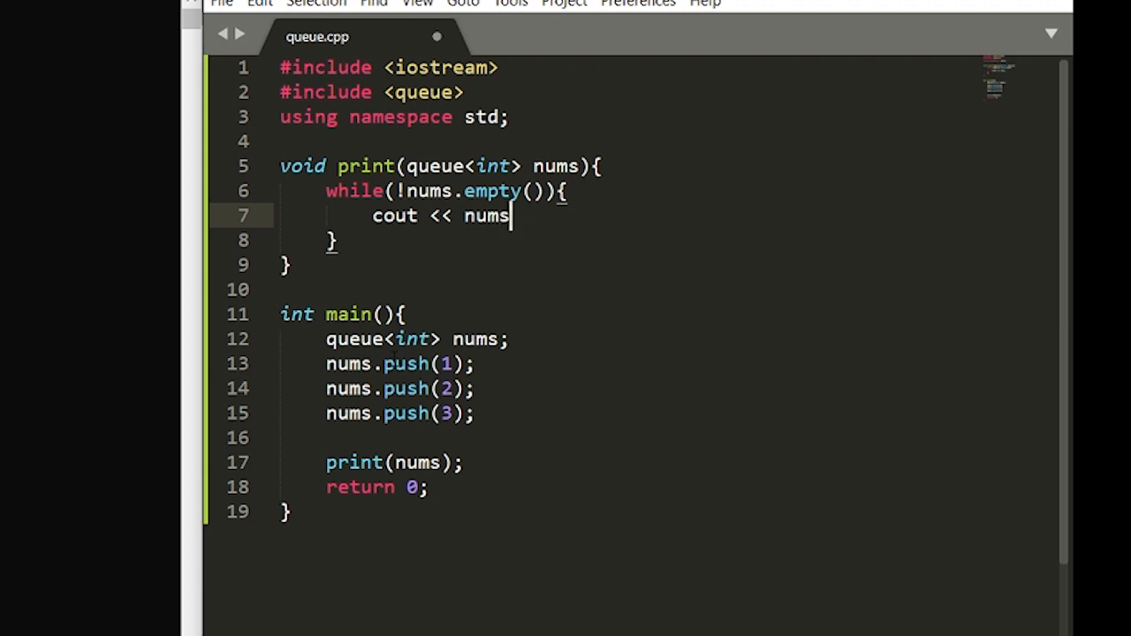
text(.front())
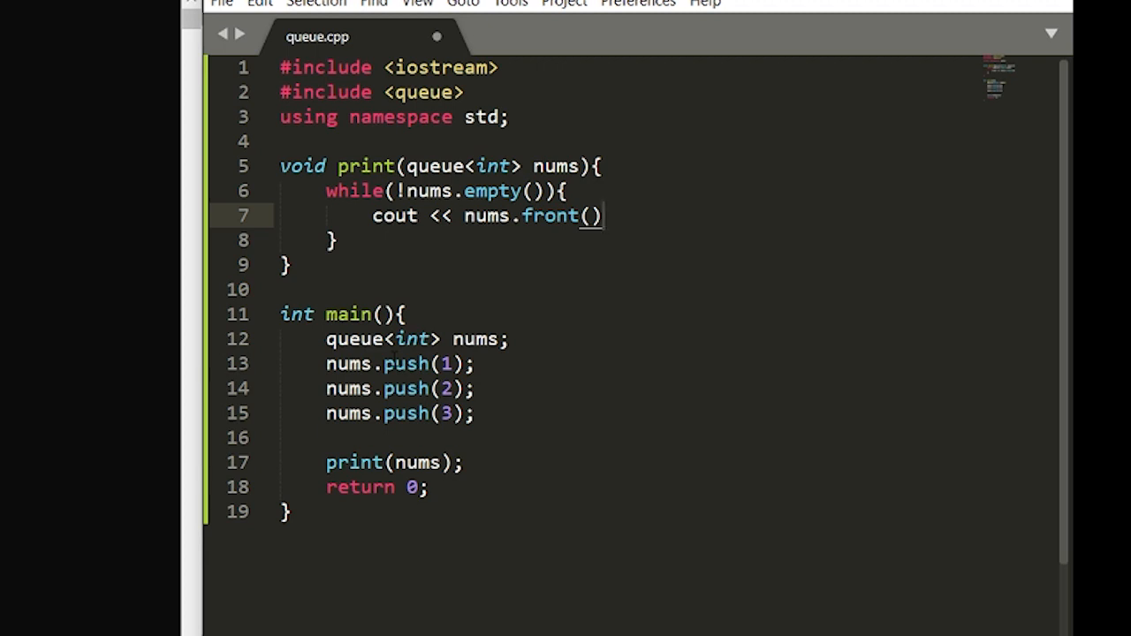
text(<< endl;)
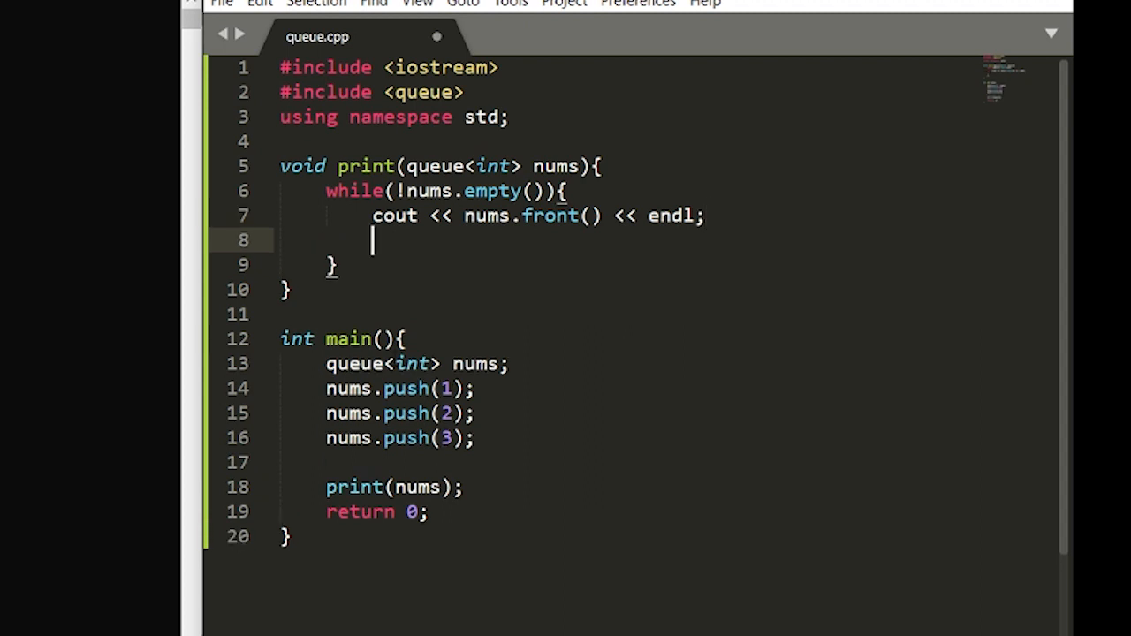
- Call nums.pop() after the cout line and save the file
text(nums.)
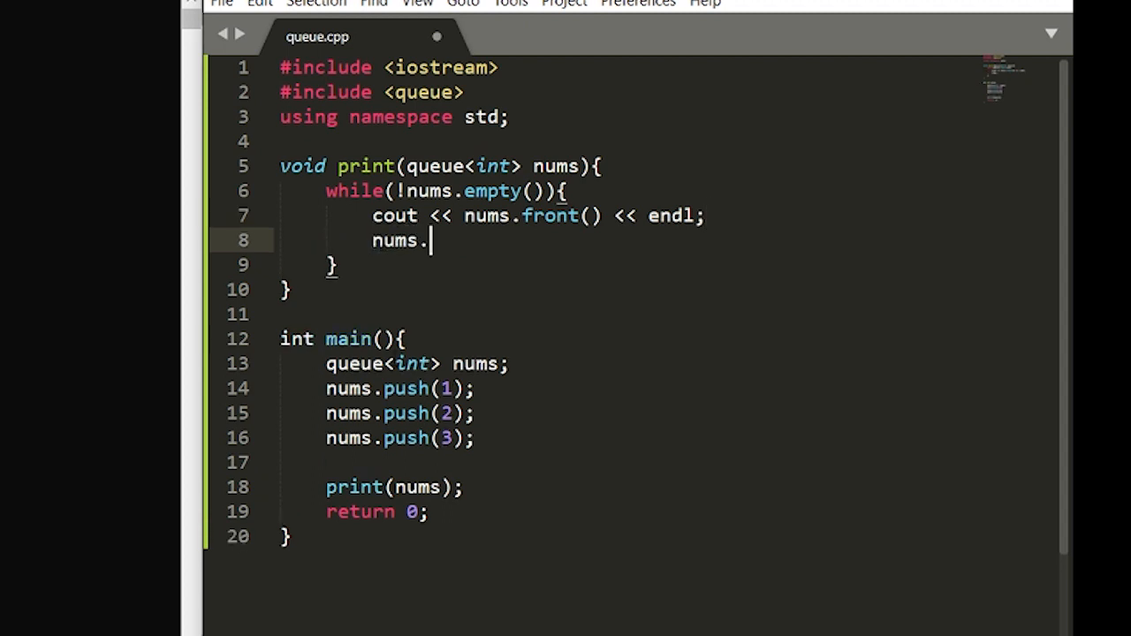
text(pop)
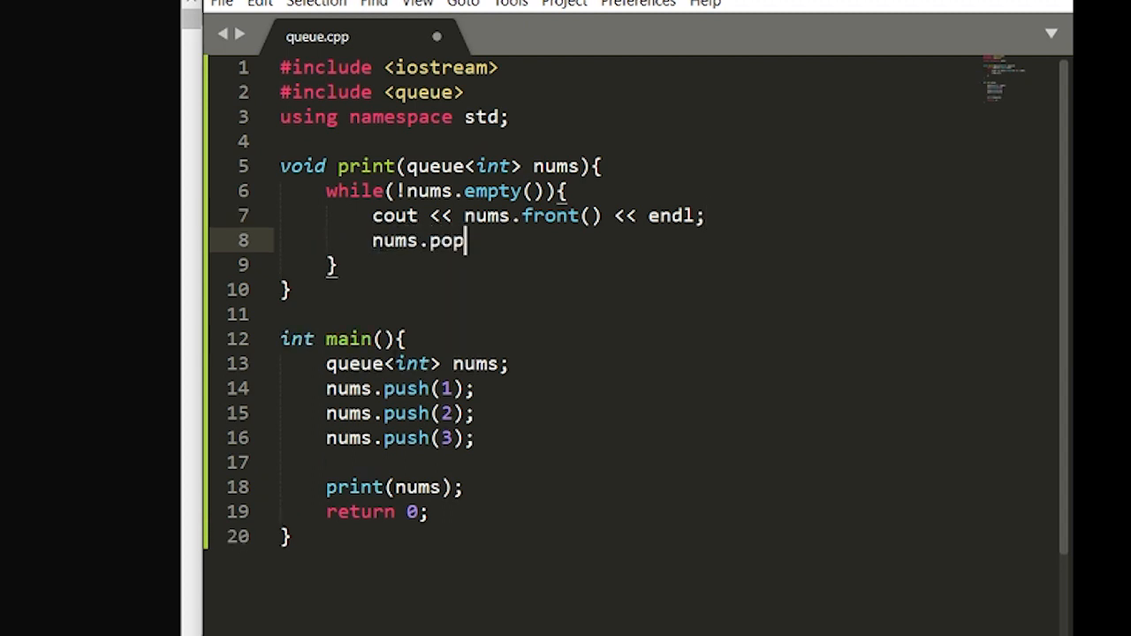
text(())
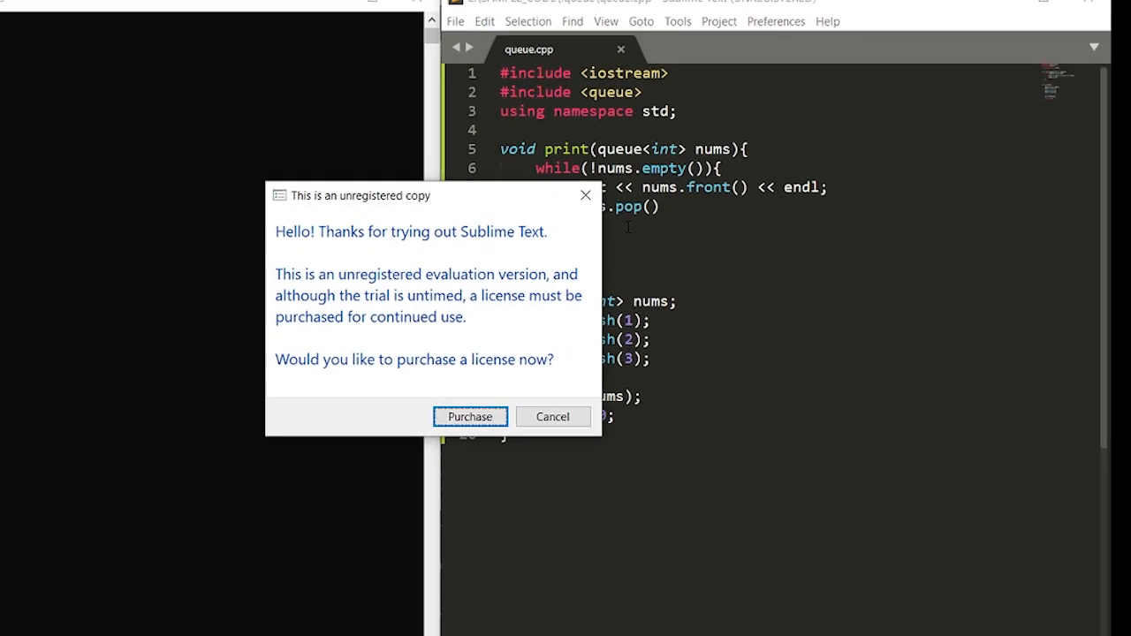
- Dismiss the license prompt and compile with cl /EHsc queue.cpp in the command prompt
click(552, 417)
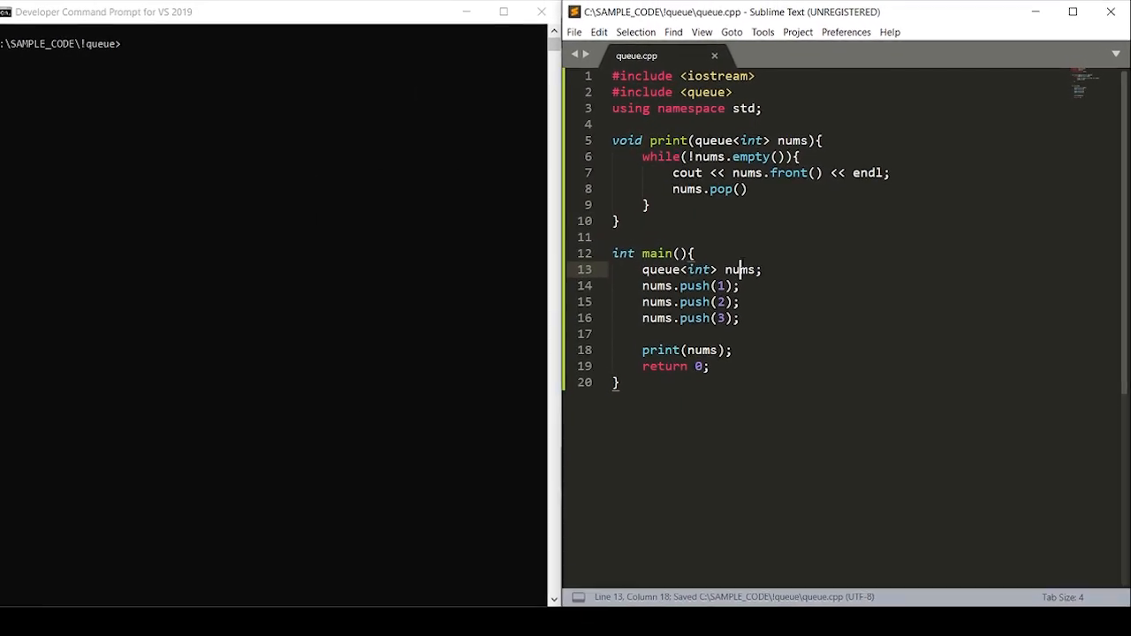
click(265, 204)
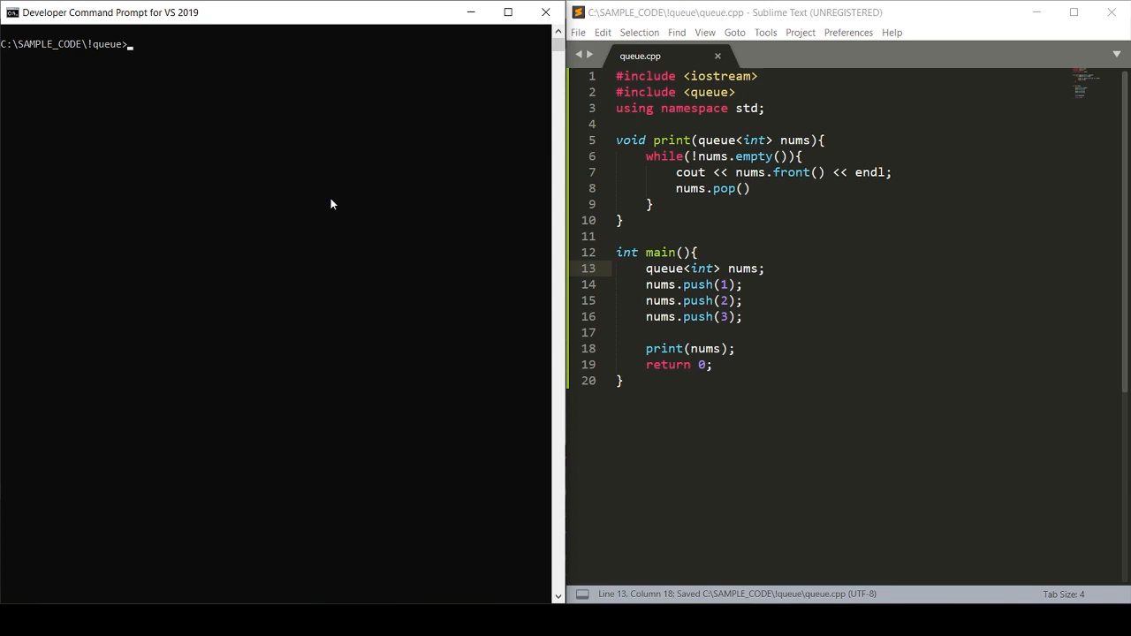
text(cl /)
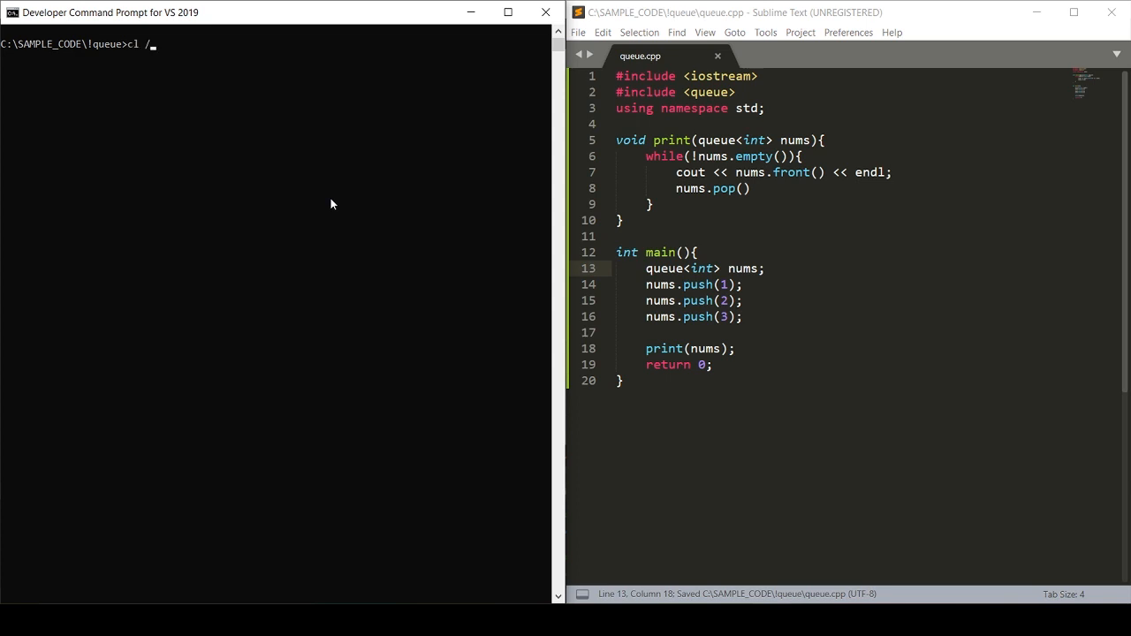
text(EHsc q)
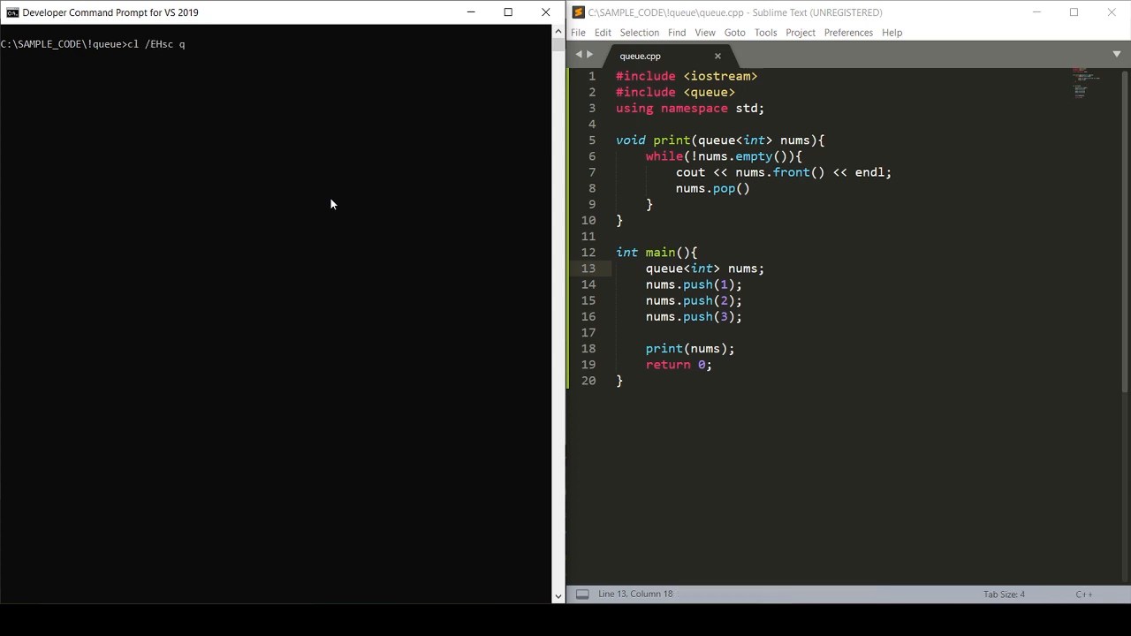
text(ueue.cpp)
click(868, 187)
text(;)
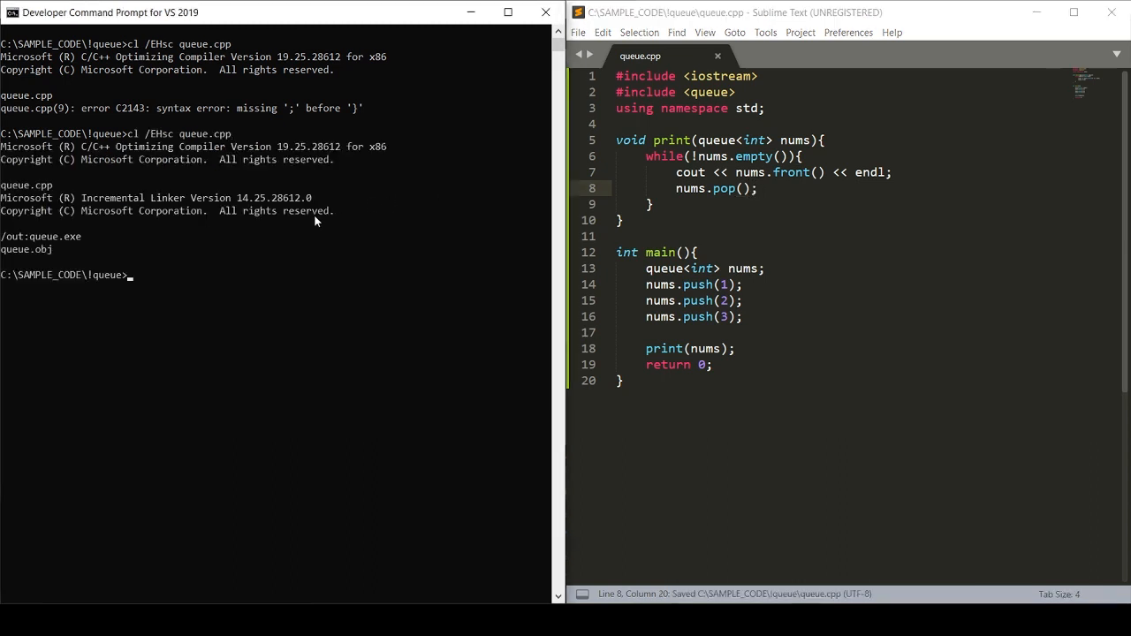
- Enter queue at the prompt to run the compiled queue.exe
text(queue)
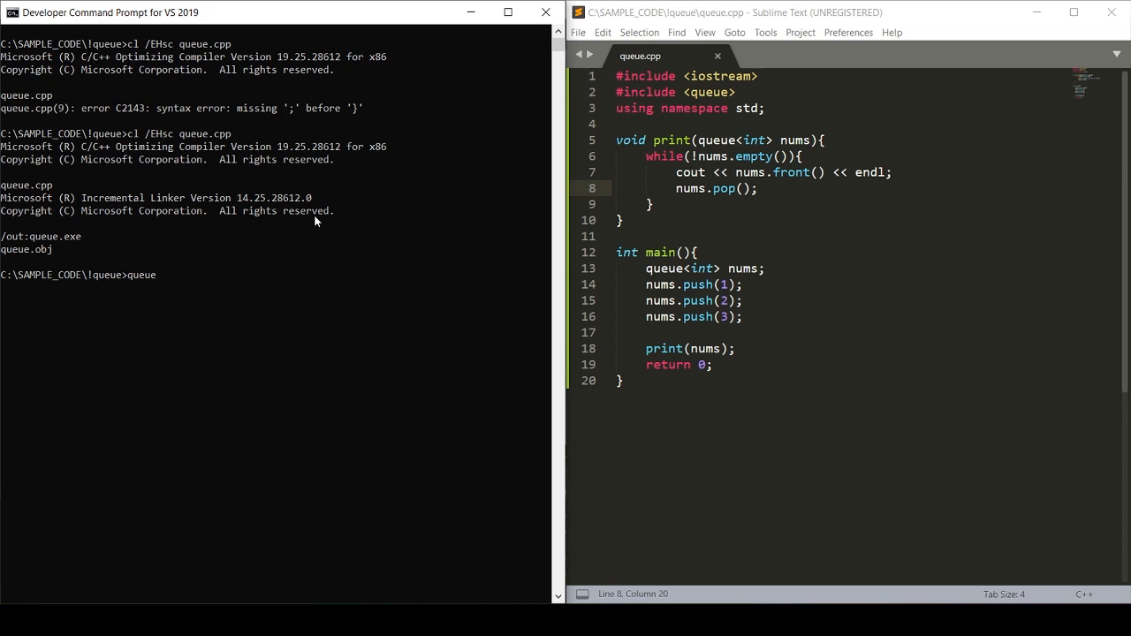